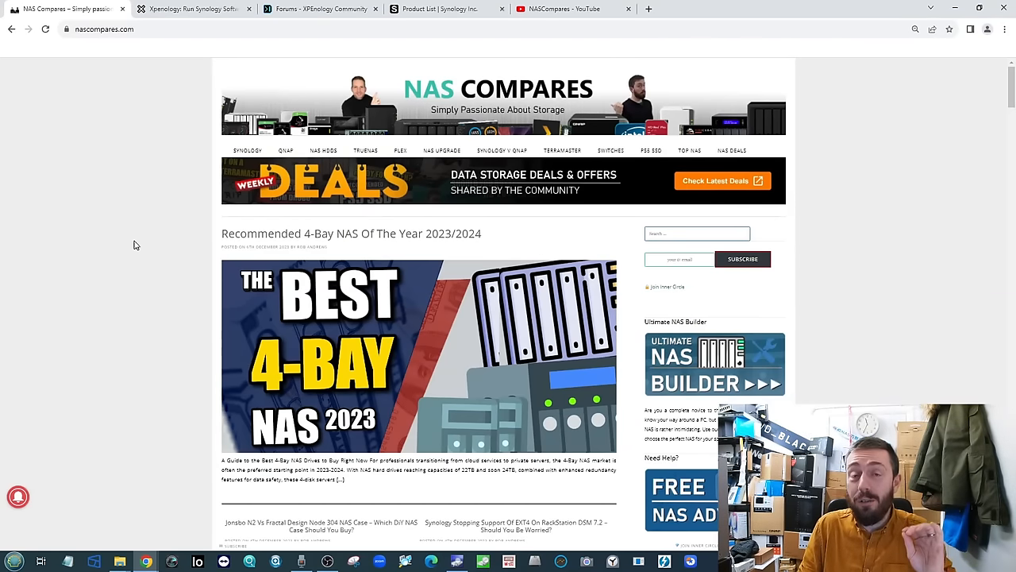
- Flip between the NAS Compares tabs, settling on the Xpenology.org guide to running DSM on own hardware
{"action": "left_click", "coordinate": [191, 9]}
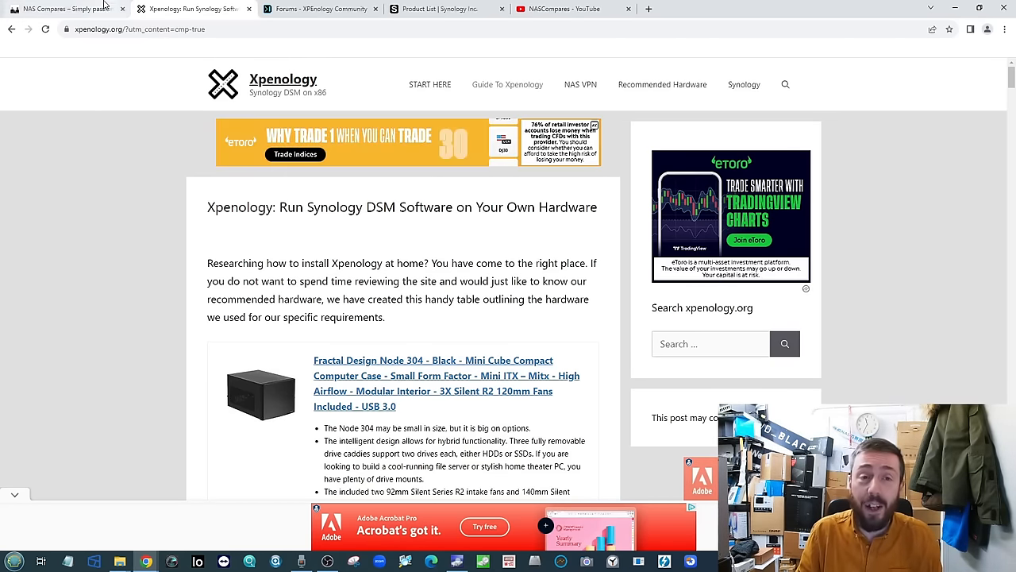
{"action": "left_click", "coordinate": [60, 9]}
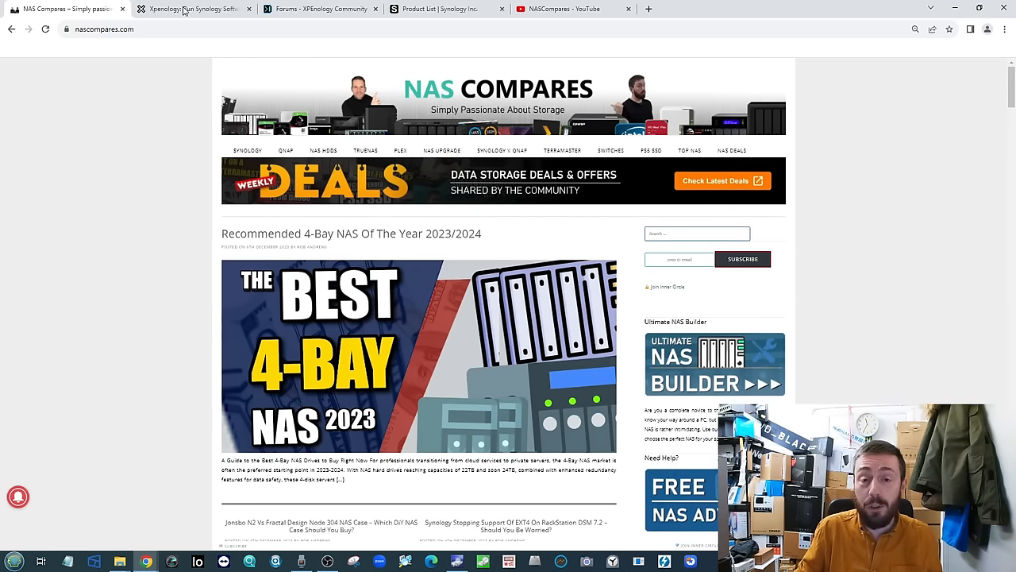
{"action": "left_click", "coordinate": [564, 9]}
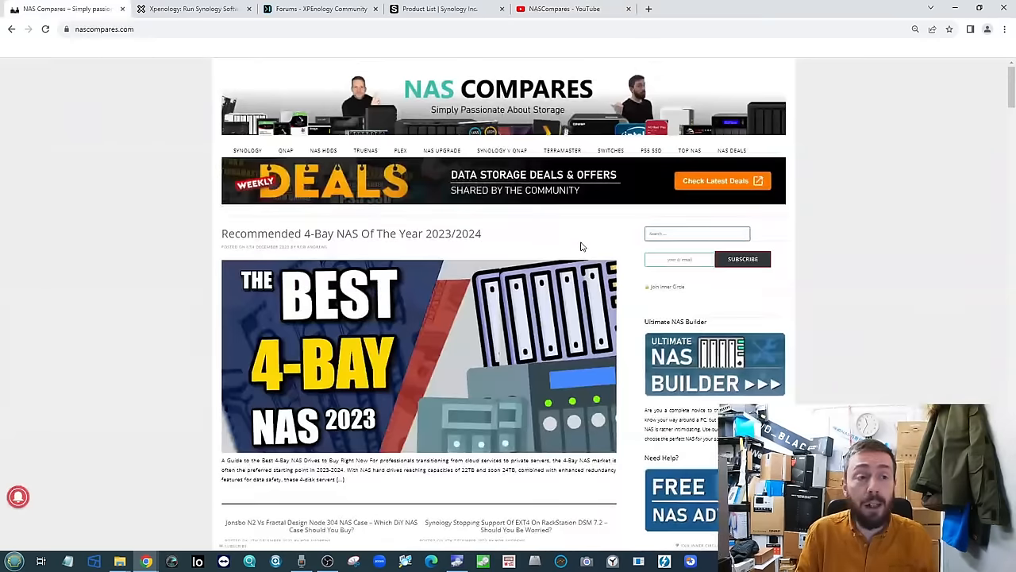
{"action": "scroll", "scroll_direction": "down", "scroll_amount": 3}
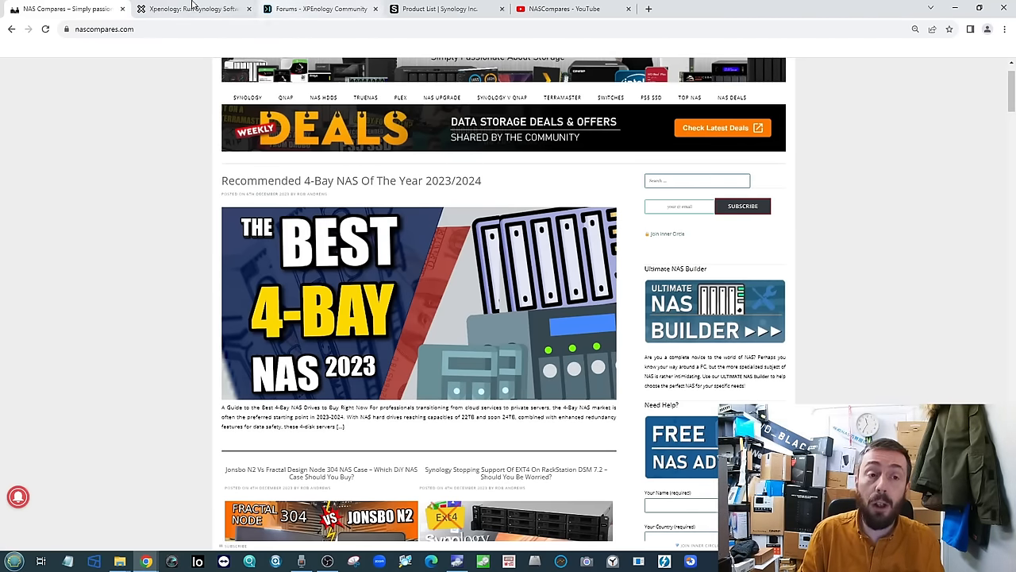
{"action": "left_click", "coordinate": [190, 9]}
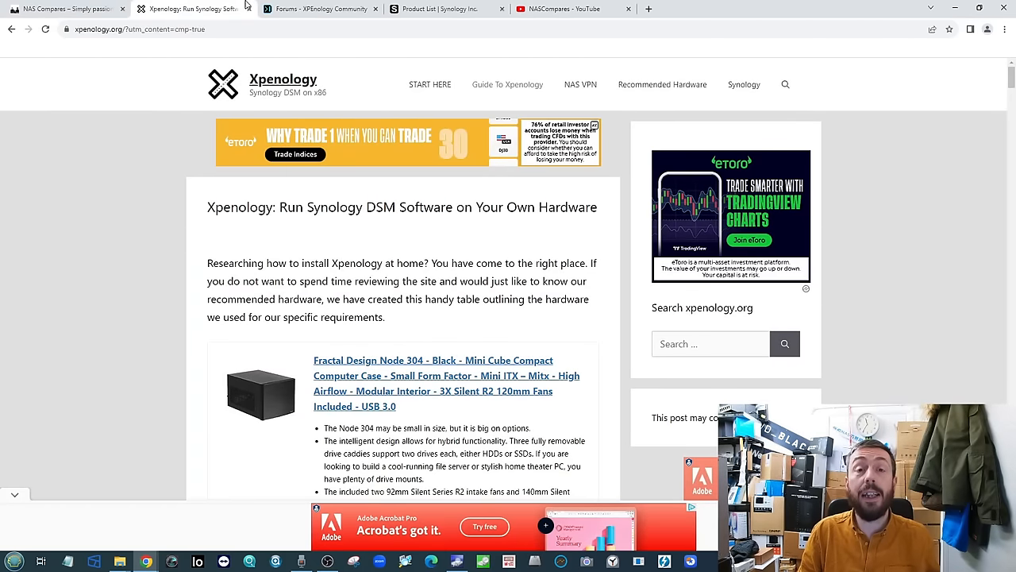
- Look over Synology's Data Management Systems product list, then scroll the NAS Compares homepage
{"action": "left_click", "coordinate": [441, 8]}
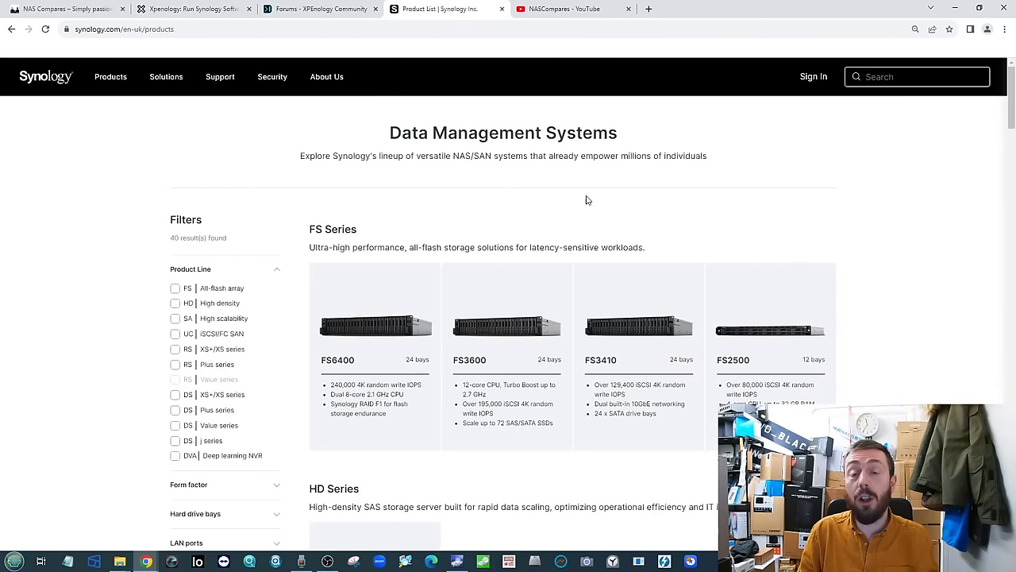
{"action": "left_click", "coordinate": [272, 77]}
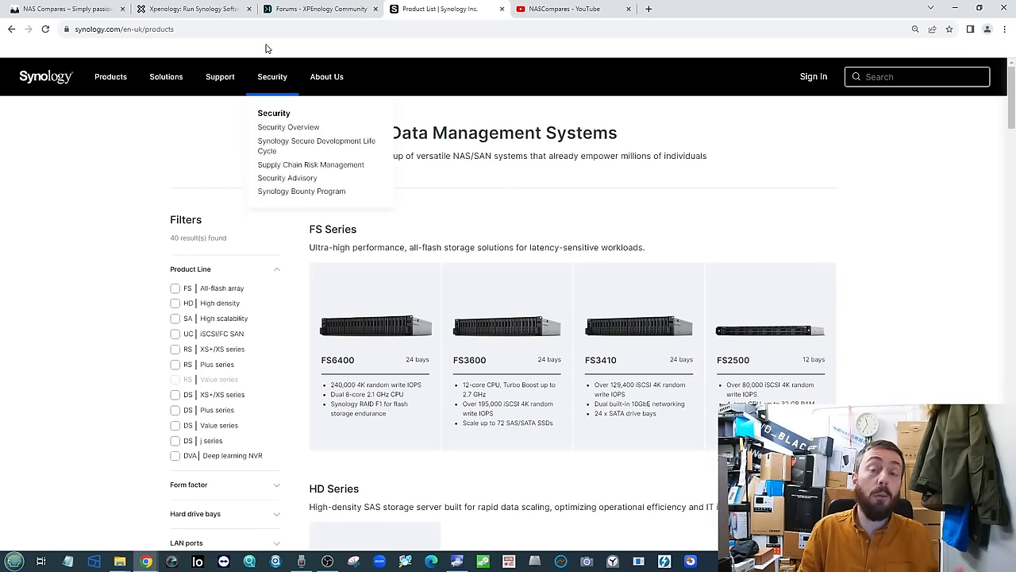
{"action": "mouse_move", "coordinate": [194, 9]}
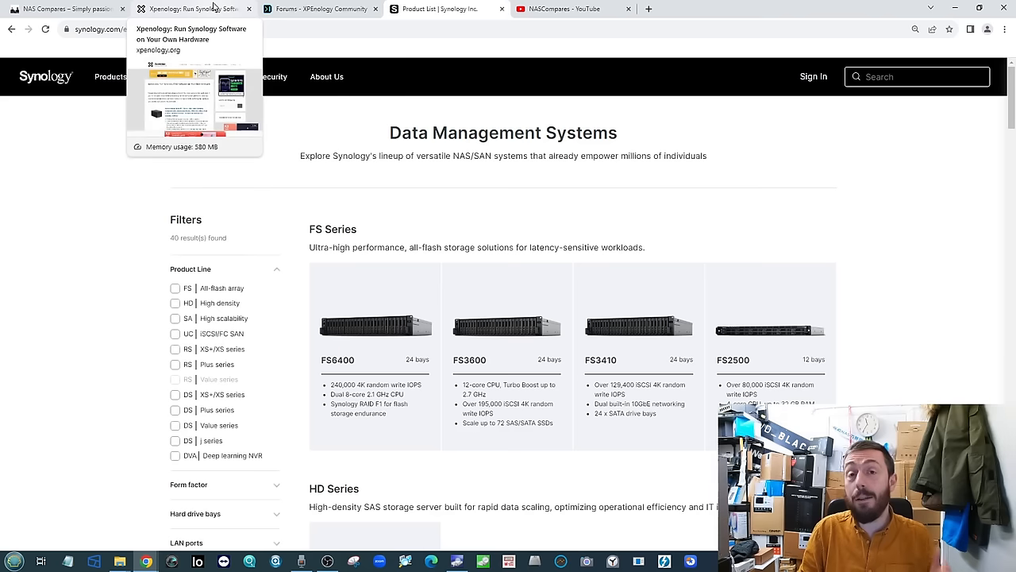
{"action": "mouse_move", "coordinate": [529, 128]}
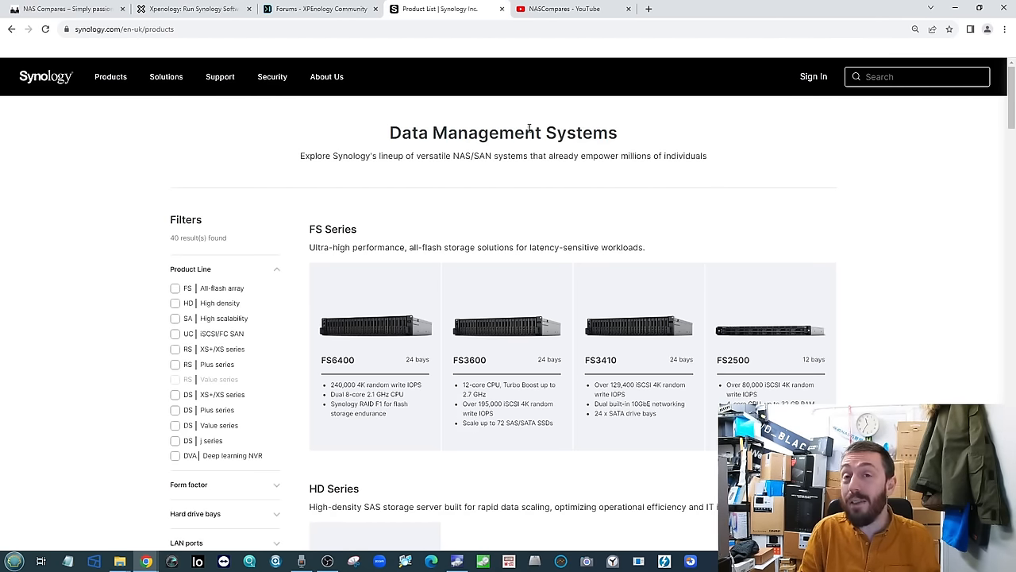
{"action": "mouse_move", "coordinate": [438, 202]}
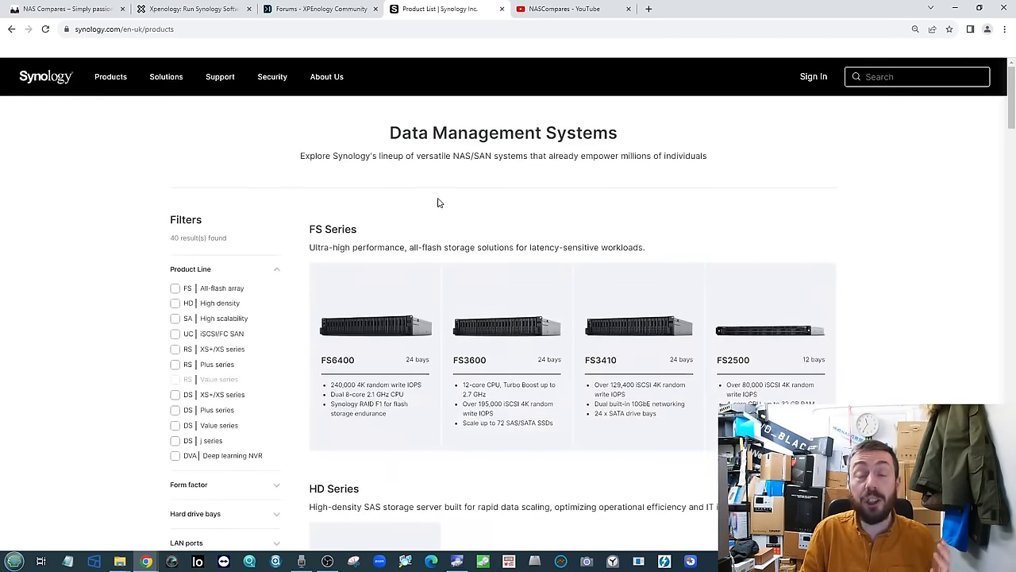
{"action": "mouse_move", "coordinate": [63, 9]}
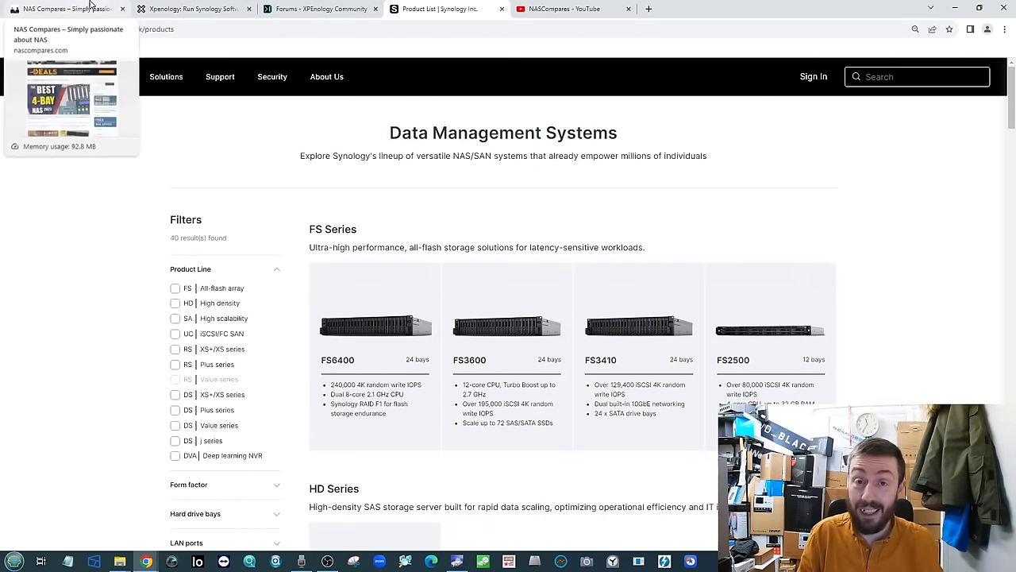
{"action": "left_click", "coordinate": [64, 8]}
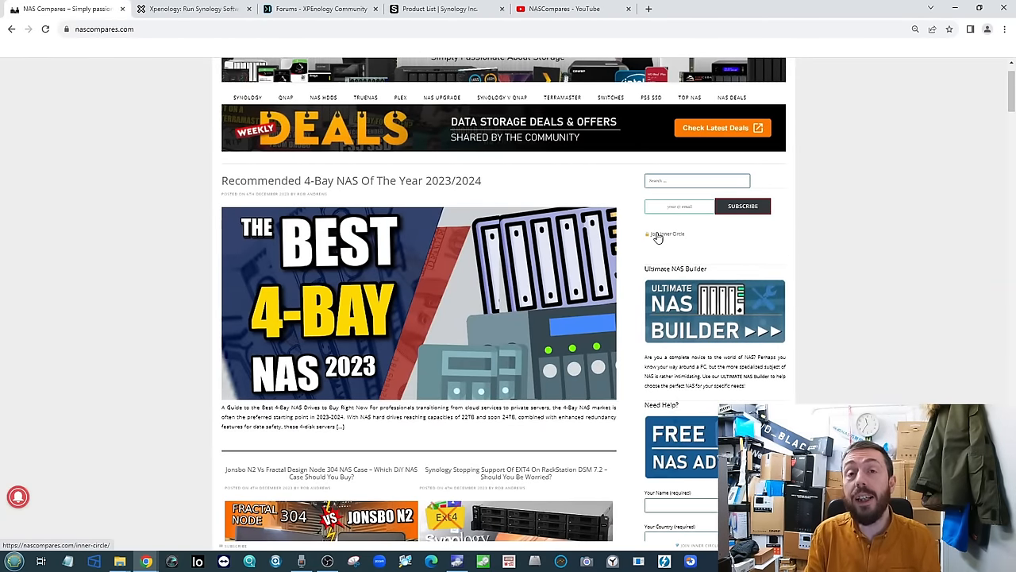
{"action": "scroll", "scroll_direction": "down", "scroll_amount": 3}
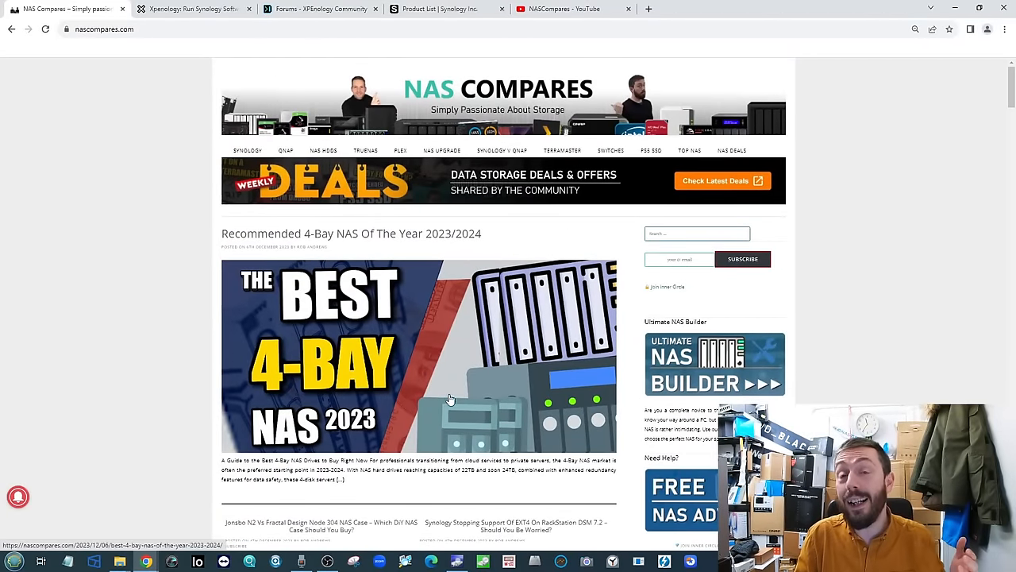
{"action": "mouse_move", "coordinate": [425, 378]}
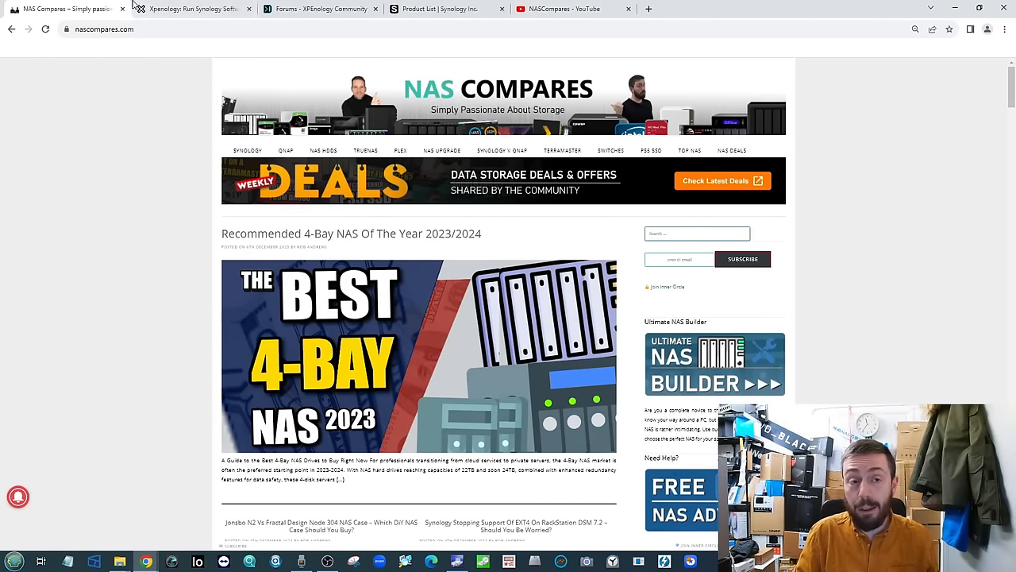
- Browse Synology's XS+/XS series listings, then return to the Xpenology.org DSM guide
{"action": "left_click", "coordinate": [190, 8]}
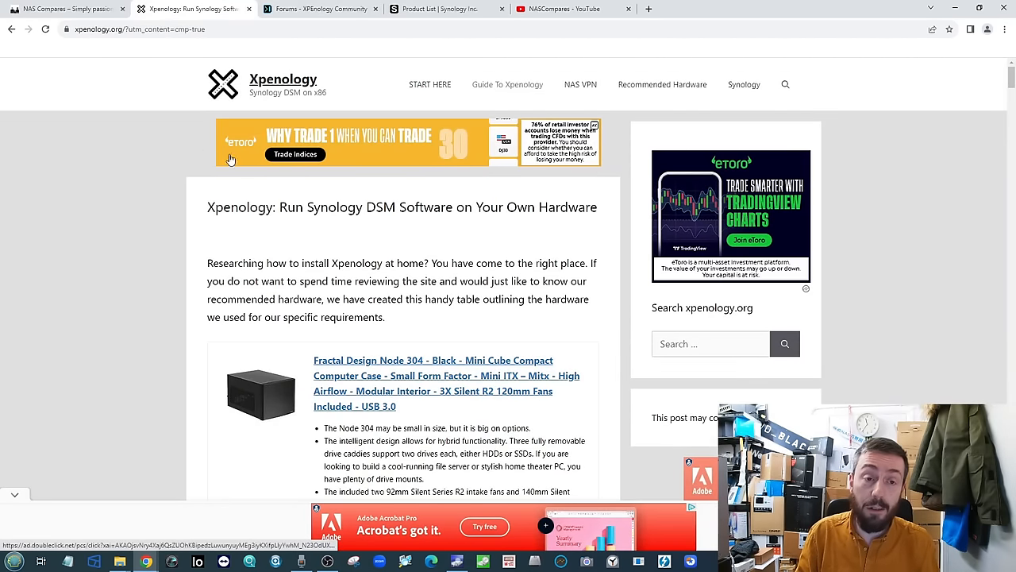
{"action": "mouse_move", "coordinate": [137, 128]}
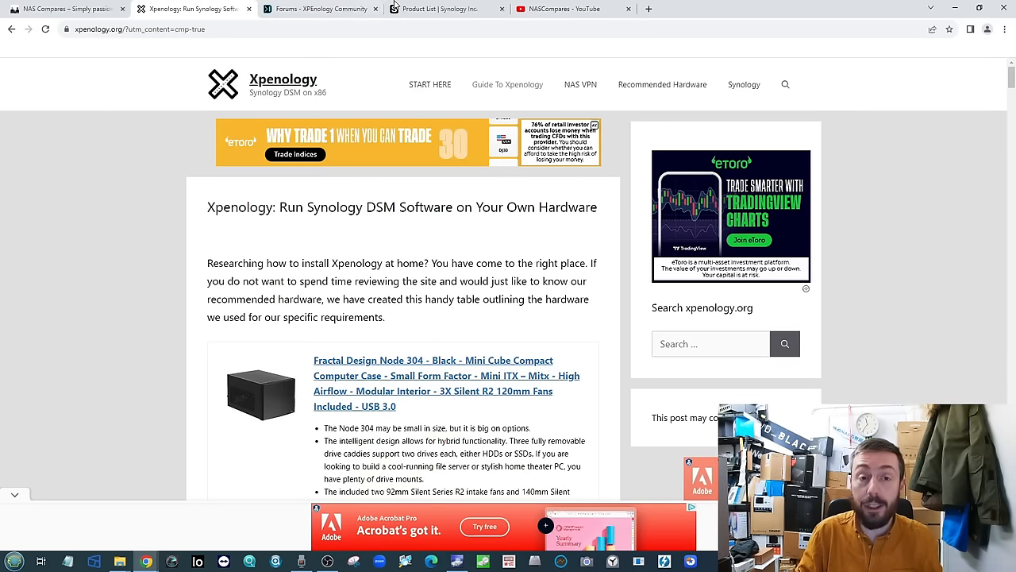
{"action": "left_click", "coordinate": [444, 9]}
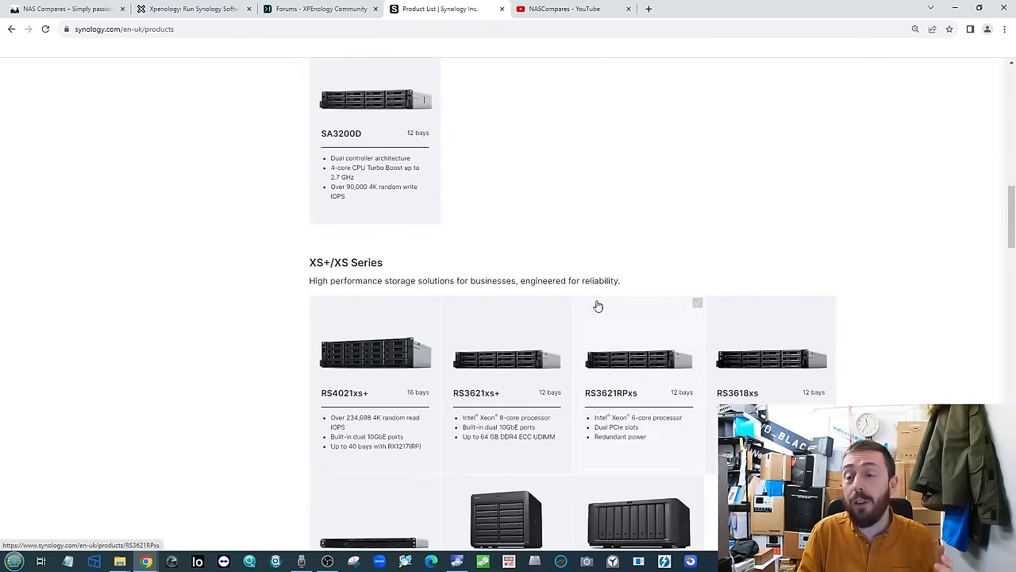
{"action": "scroll", "scroll_direction": "down", "scroll_amount": 3}
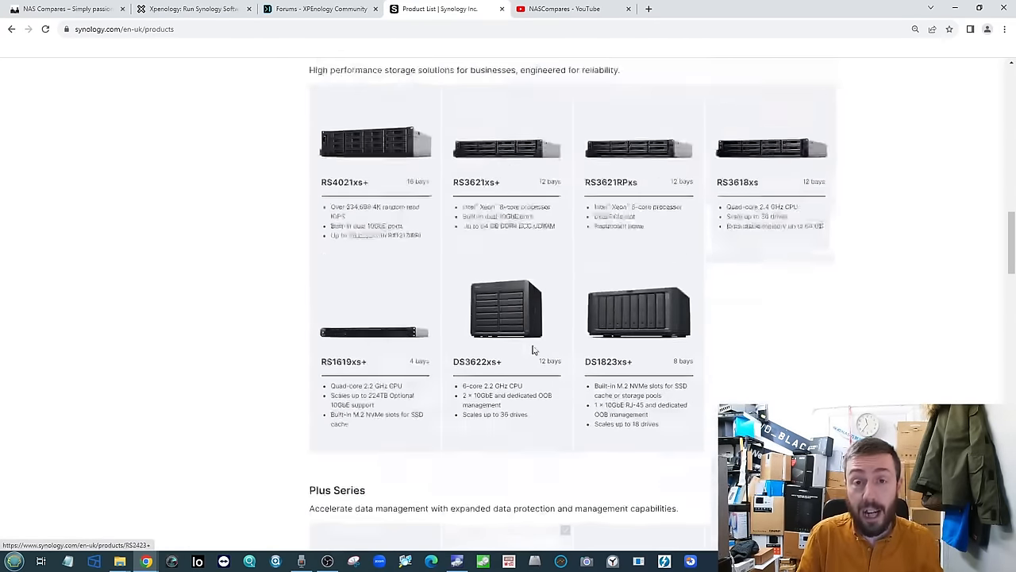
{"action": "left_click", "coordinate": [190, 9]}
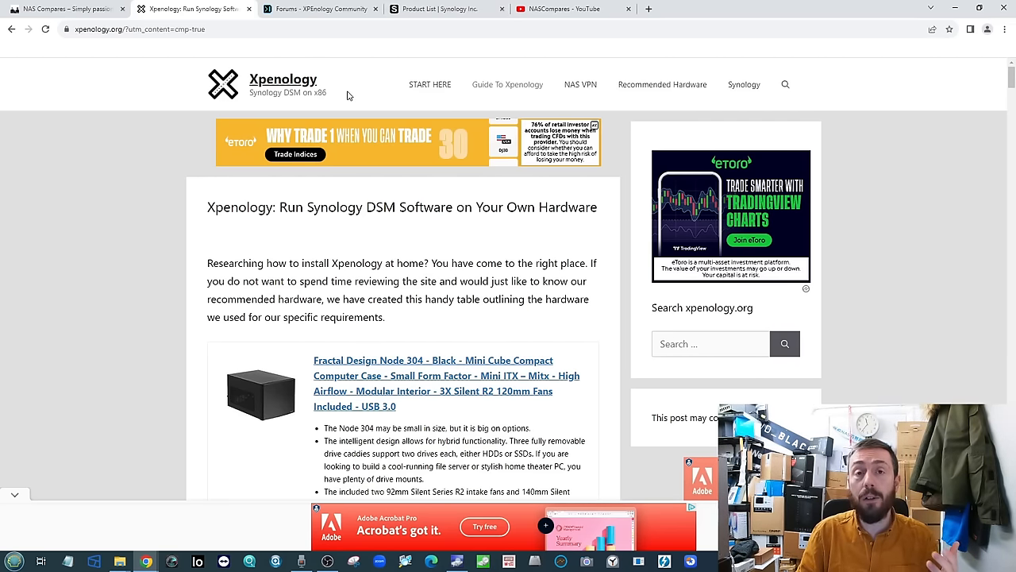
{"action": "mouse_move", "coordinate": [352, 93]}
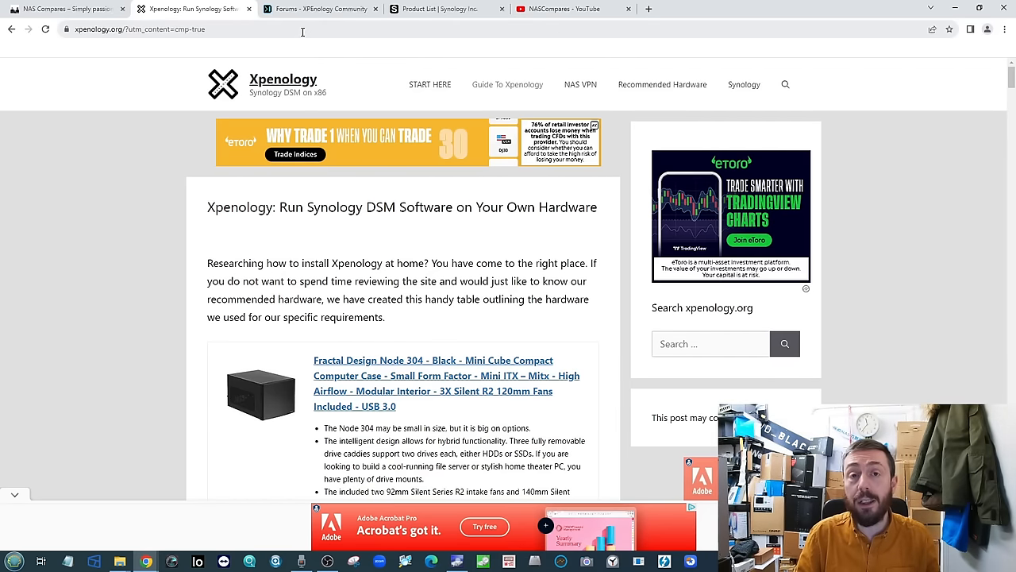
{"action": "mouse_move", "coordinate": [298, 80]}
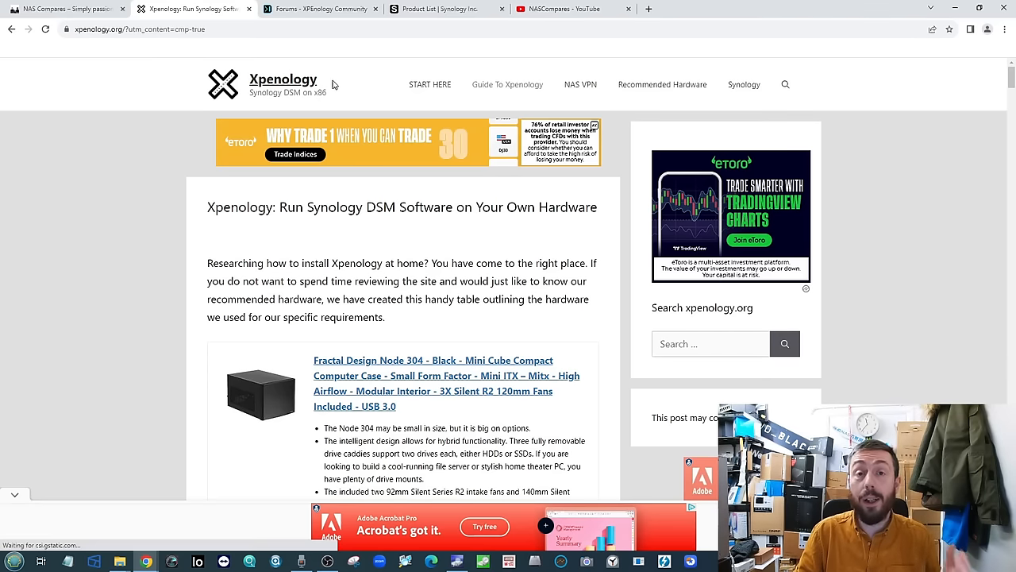
{"action": "mouse_move", "coordinate": [307, 66]}
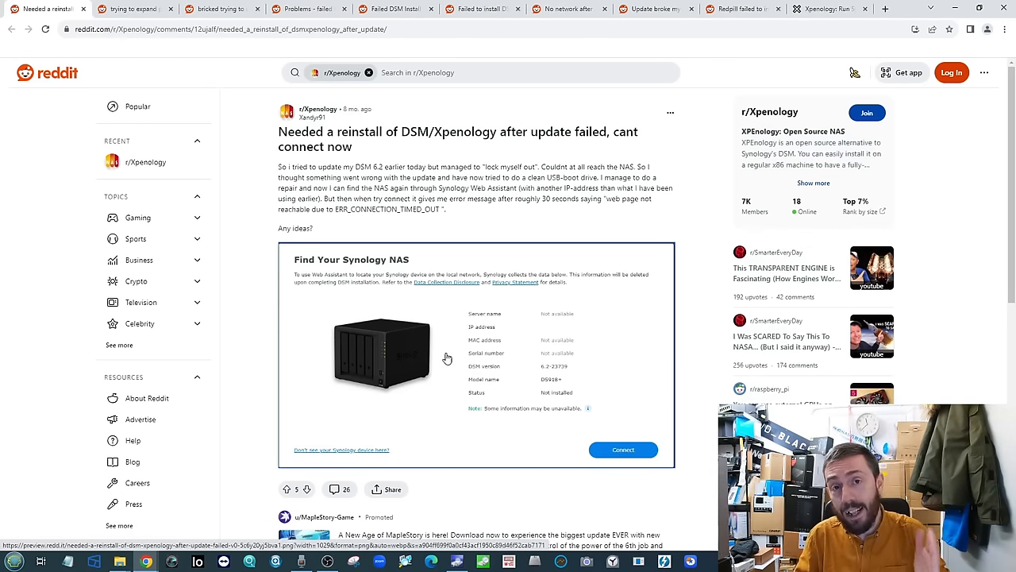
{"action": "mouse_move", "coordinate": [419, 363]}
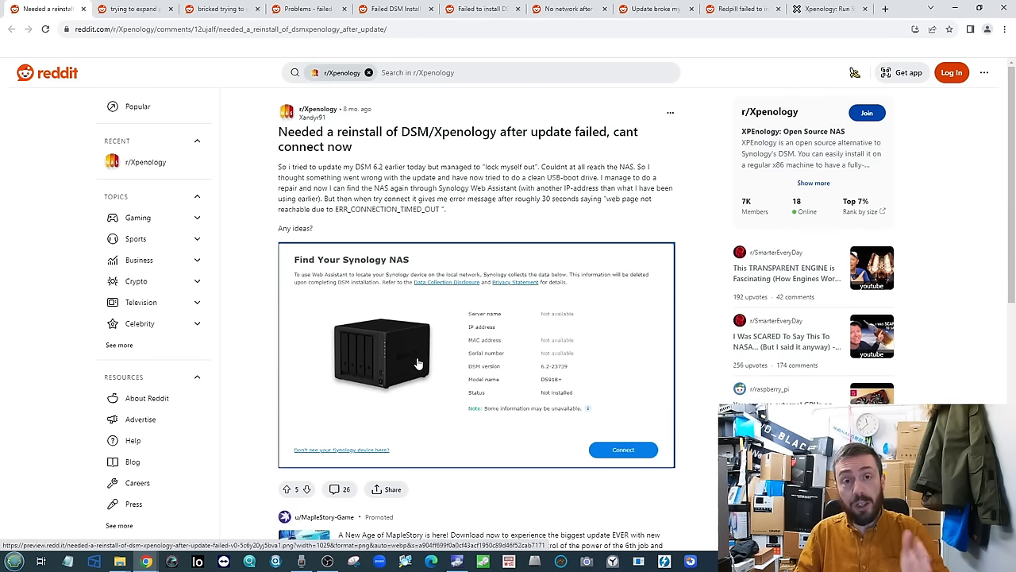
{"action": "mouse_move", "coordinate": [405, 353]}
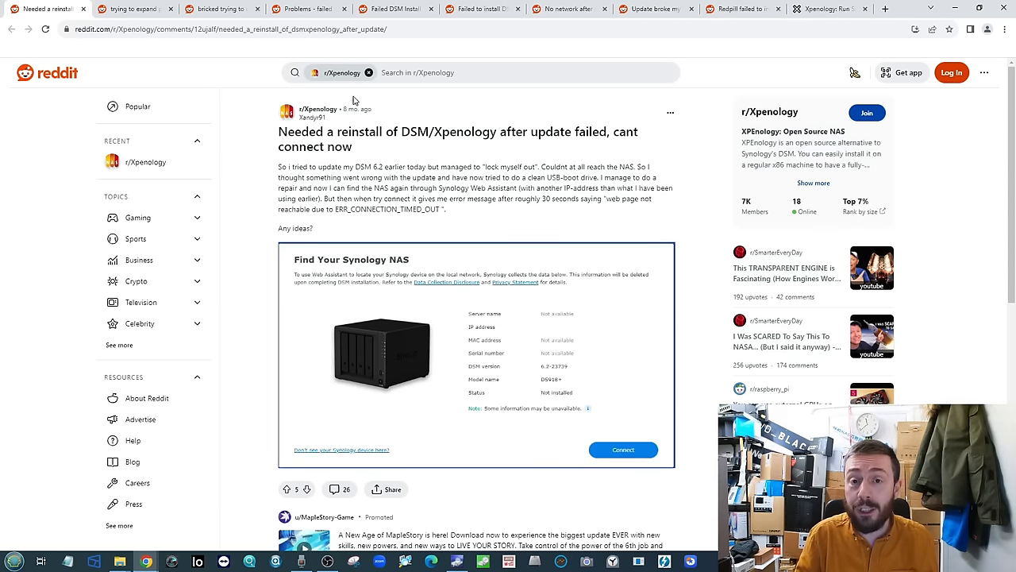
- Flip through r/Xpenology threads on pool expansion, corrupted installs, broken updates and Redpill failure
{"action": "left_click", "coordinate": [131, 9]}
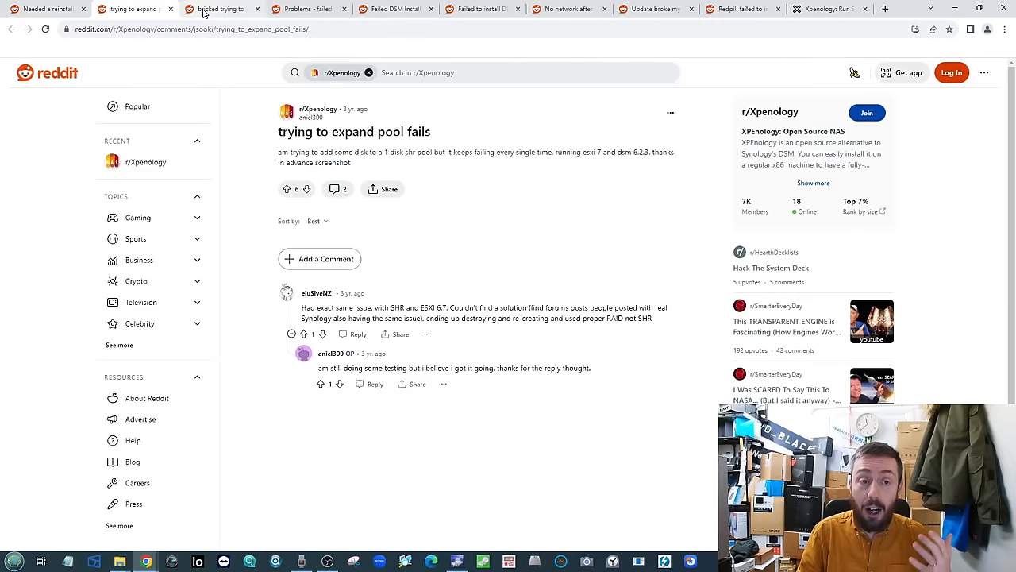
{"action": "left_click", "coordinate": [308, 9]}
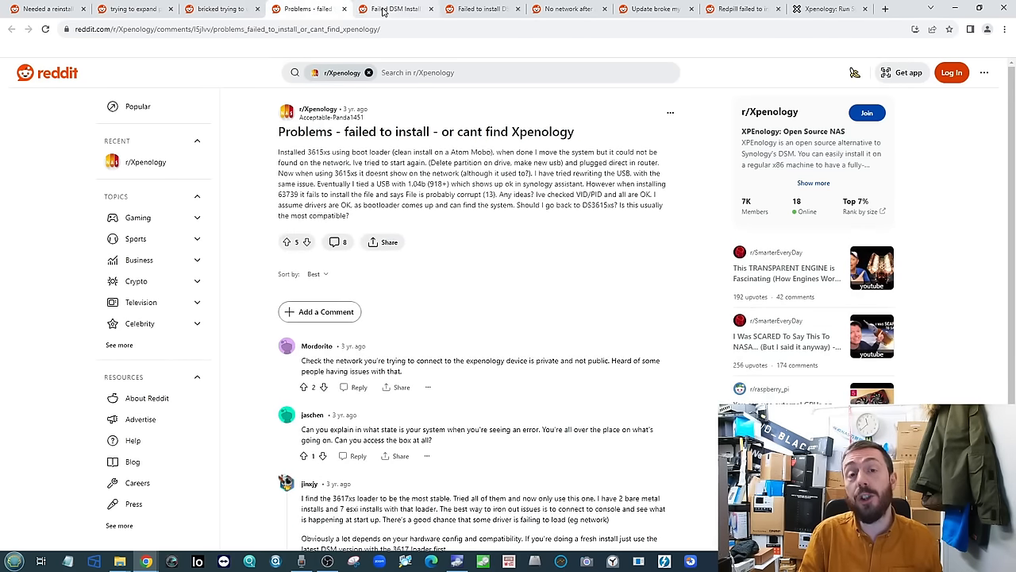
{"action": "left_click", "coordinate": [482, 9]}
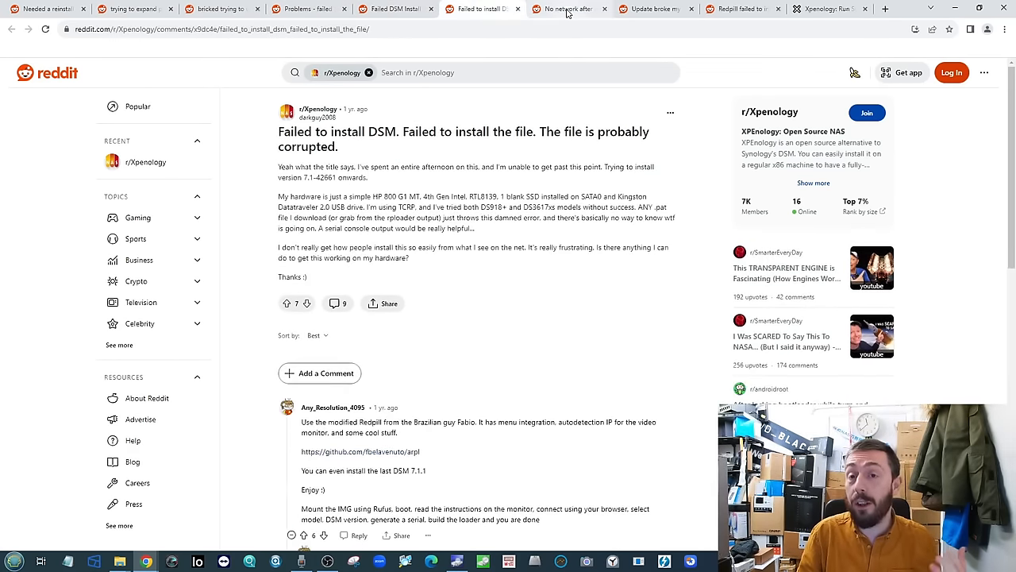
{"action": "left_click", "coordinate": [655, 9]}
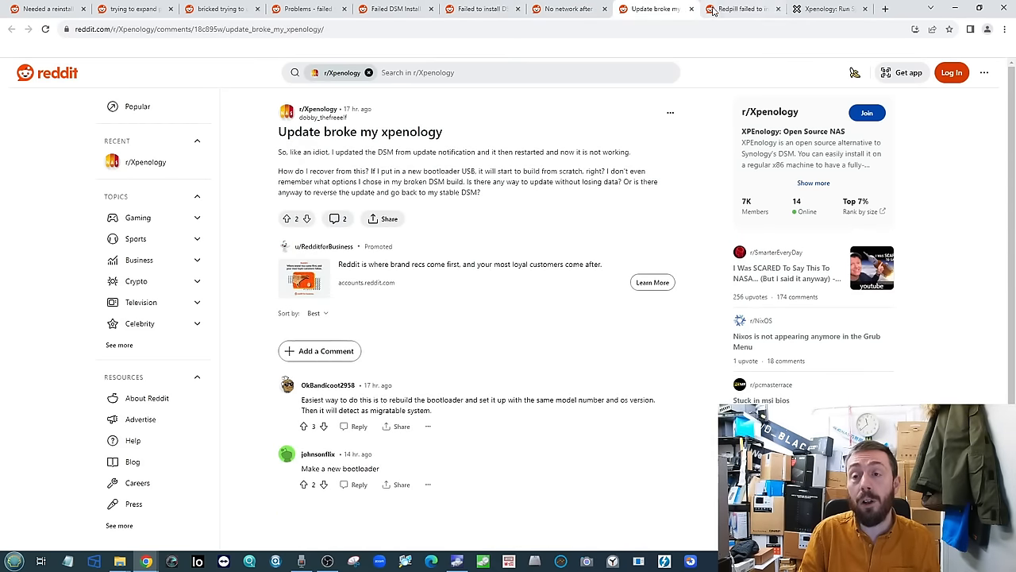
{"action": "left_click", "coordinate": [743, 8]}
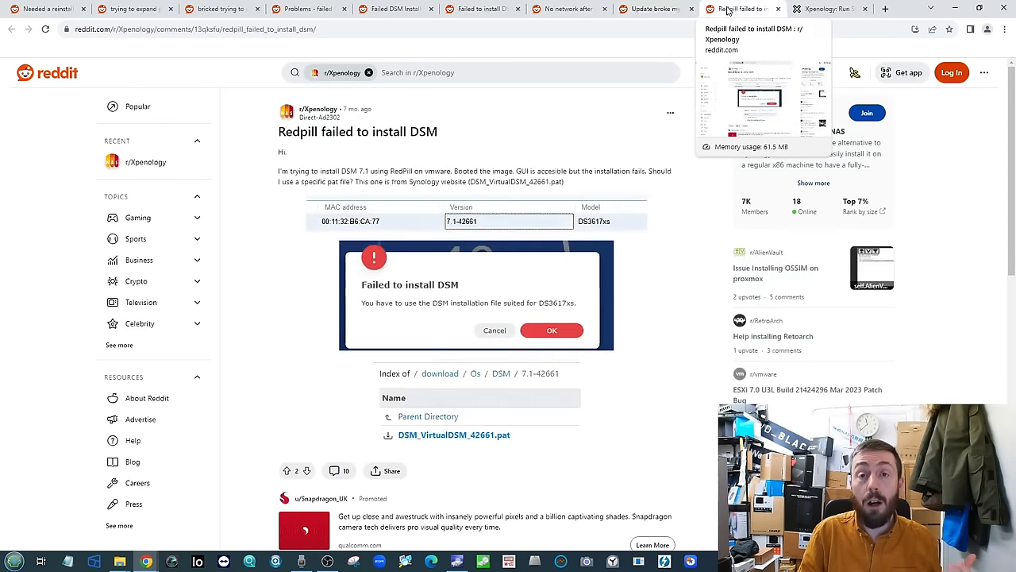
{"action": "mouse_move", "coordinate": [476, 164]}
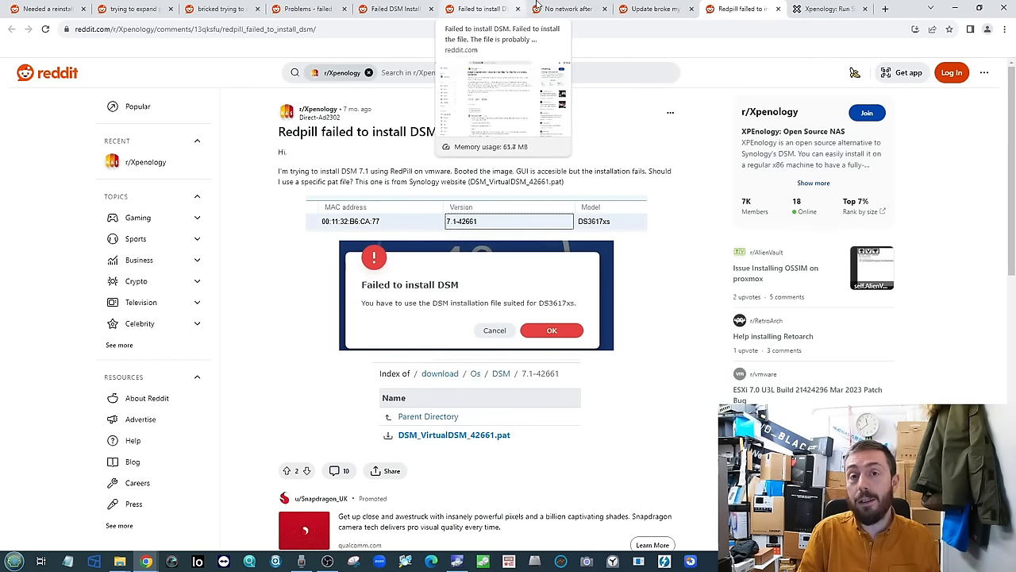
{"action": "left_click", "coordinate": [829, 9]}
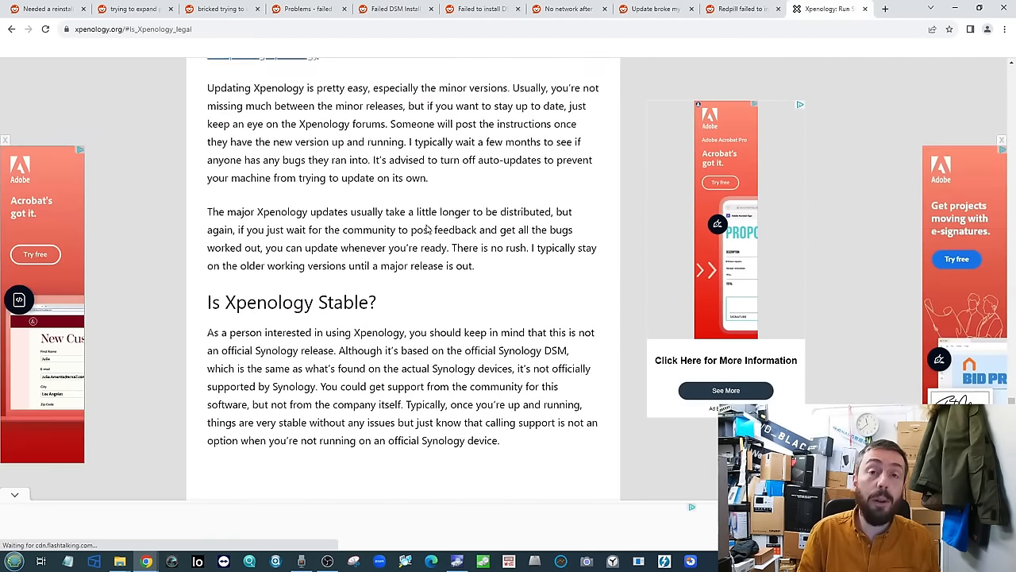
- Scroll Xpenology.org to 'Is Xpenology Stable?', then bring up Synology's Product Security Advisory tab
{"action": "scroll", "scroll_direction": "down", "scroll_amount": 3}
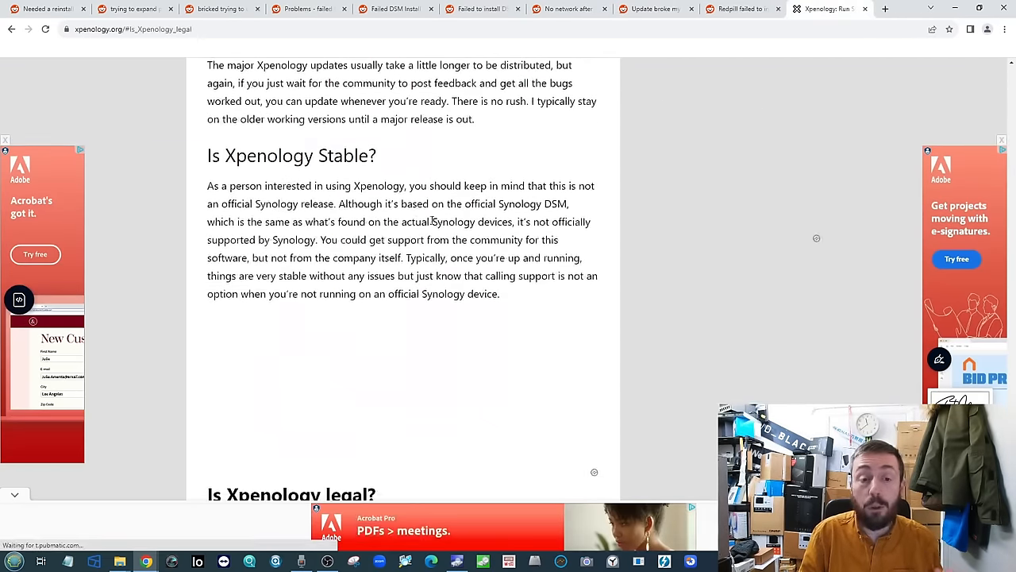
{"action": "scroll", "scroll_direction": "up", "scroll_amount": 3}
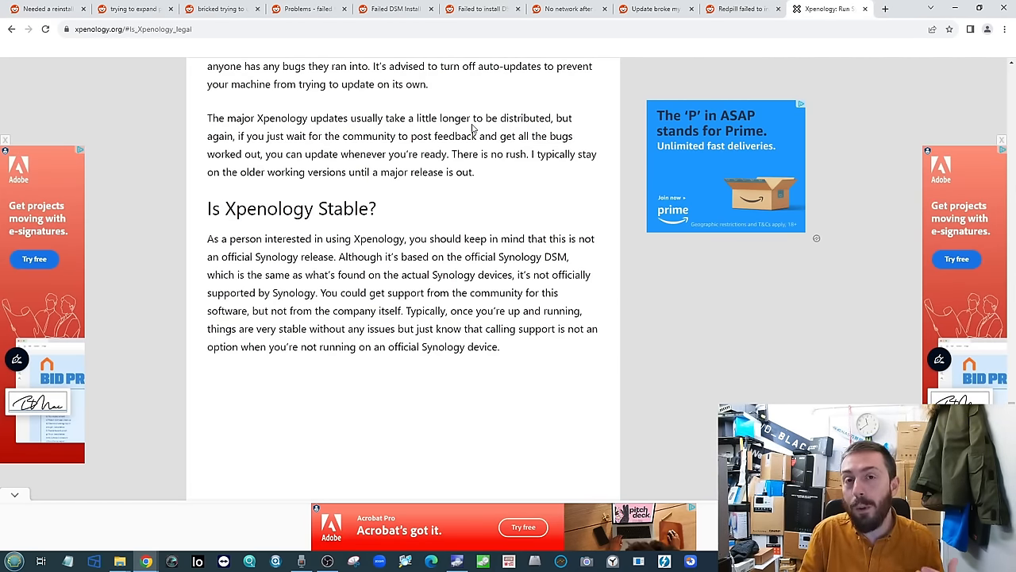
{"action": "left_click", "coordinate": [395, 9]}
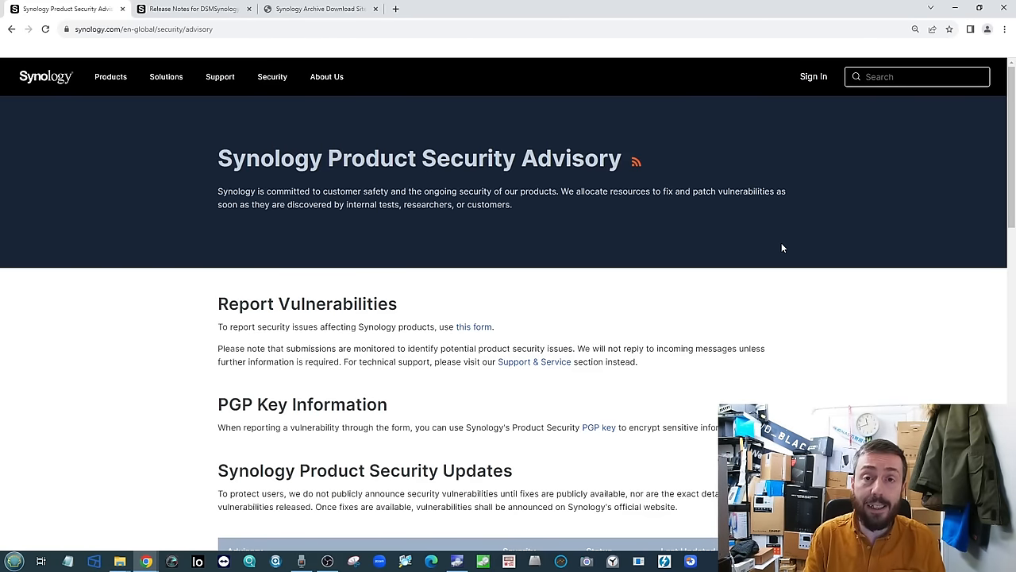
{"action": "mouse_move", "coordinate": [746, 247]}
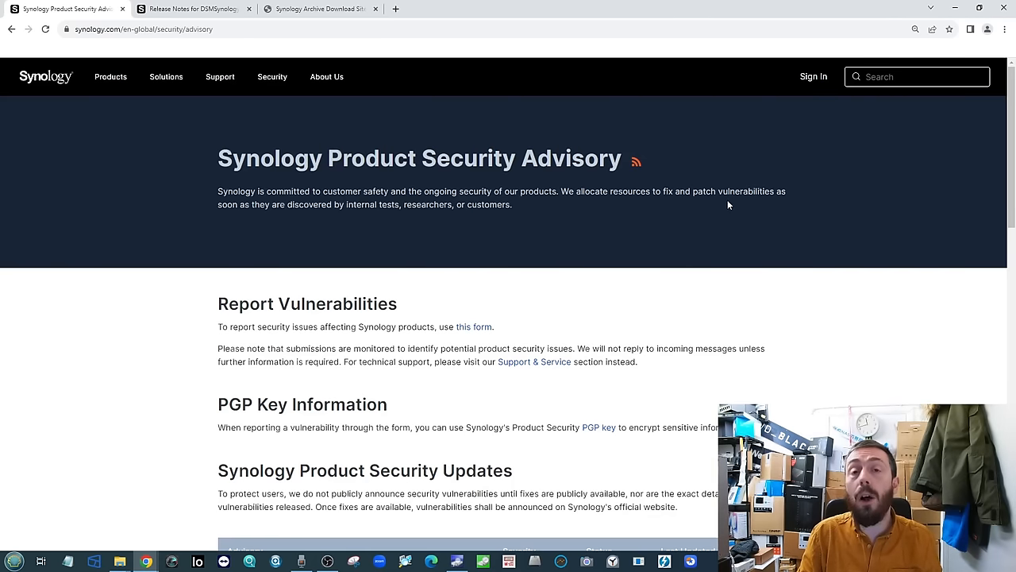
- Scroll through Synology's security advisories, then bring up the DSM 7.2.1-69057 Update 3 release notes
{"action": "scroll", "scroll_direction": "down", "scroll_amount": 3}
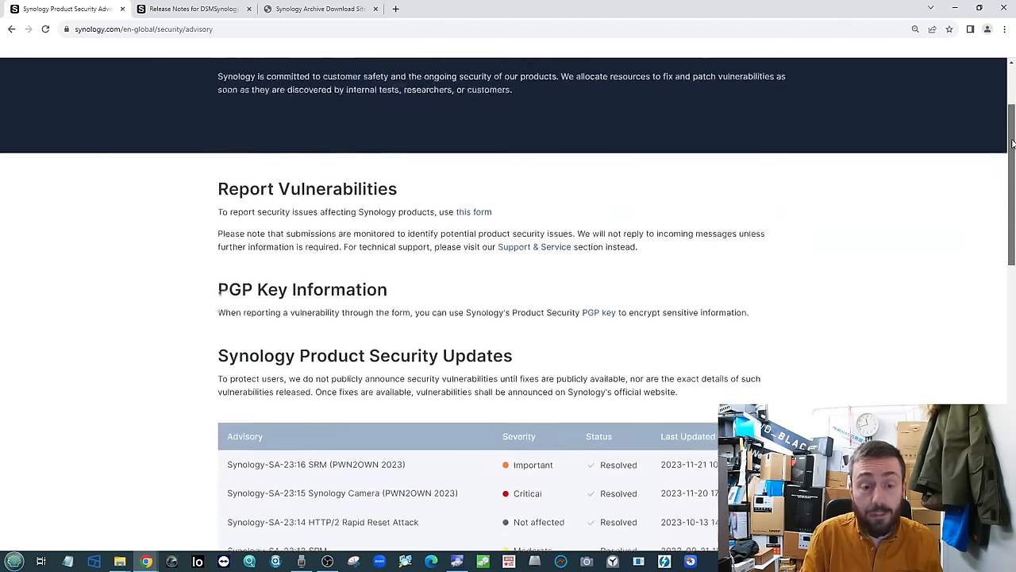
{"action": "scroll", "scroll_direction": "down", "scroll_amount": 3}
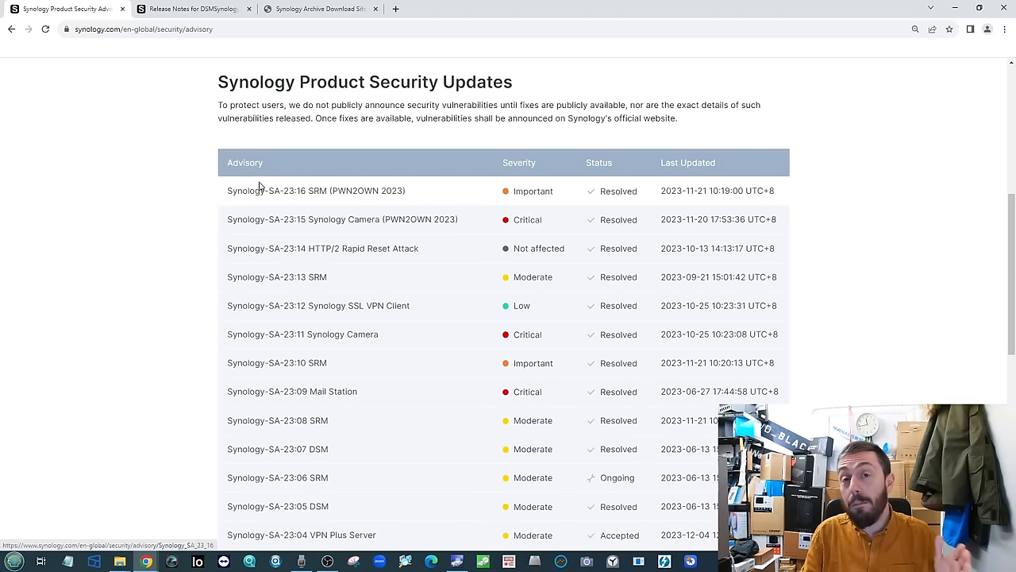
{"action": "mouse_move", "coordinate": [230, 195]}
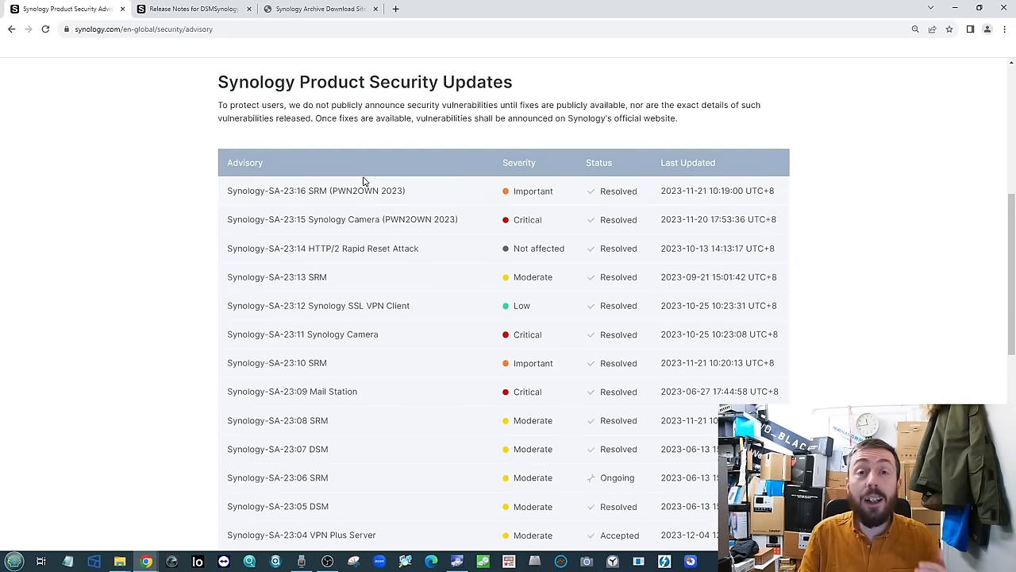
{"action": "mouse_move", "coordinate": [303, 239]}
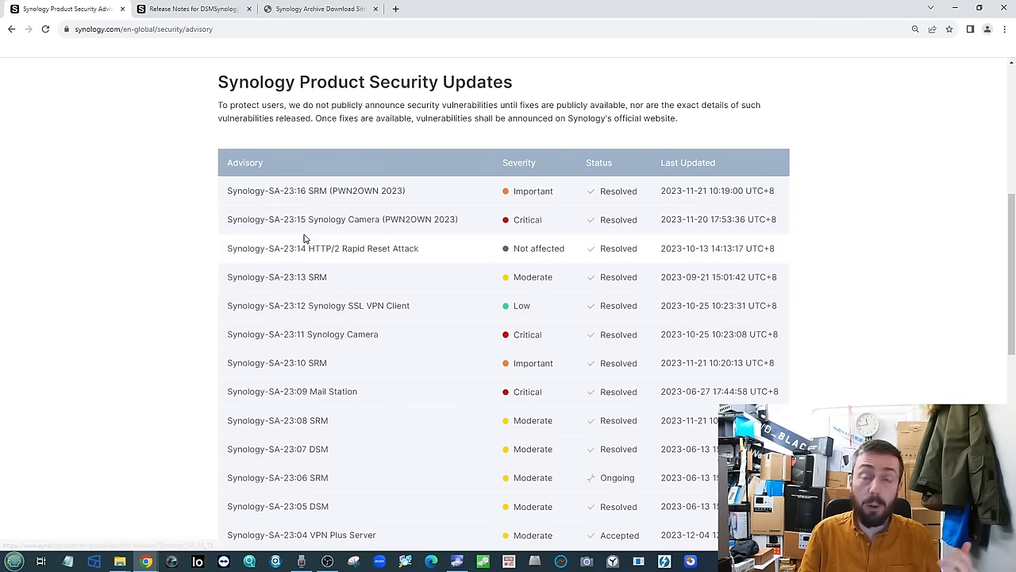
{"action": "mouse_move", "coordinate": [307, 249]}
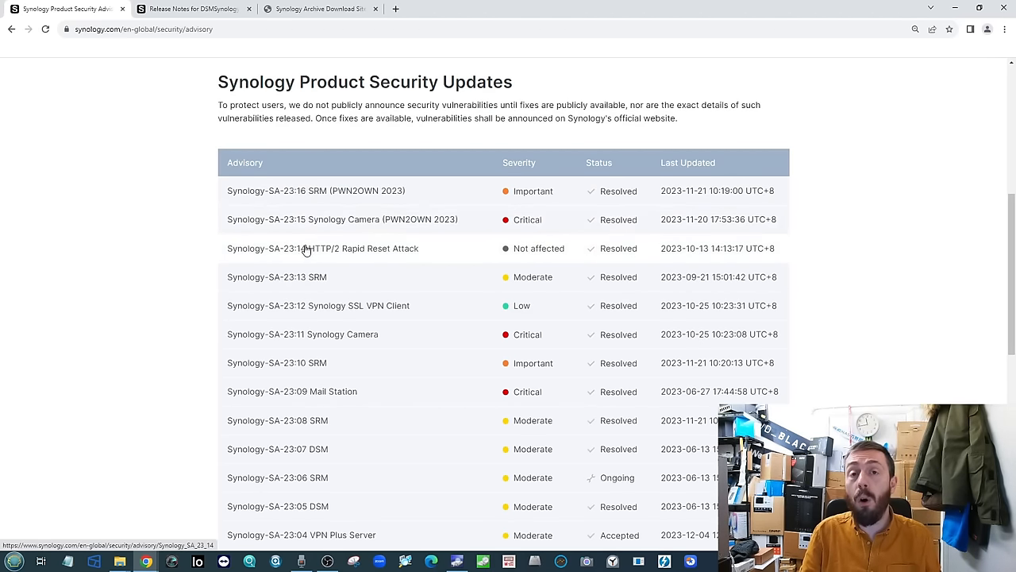
{"action": "mouse_move", "coordinate": [356, 254]}
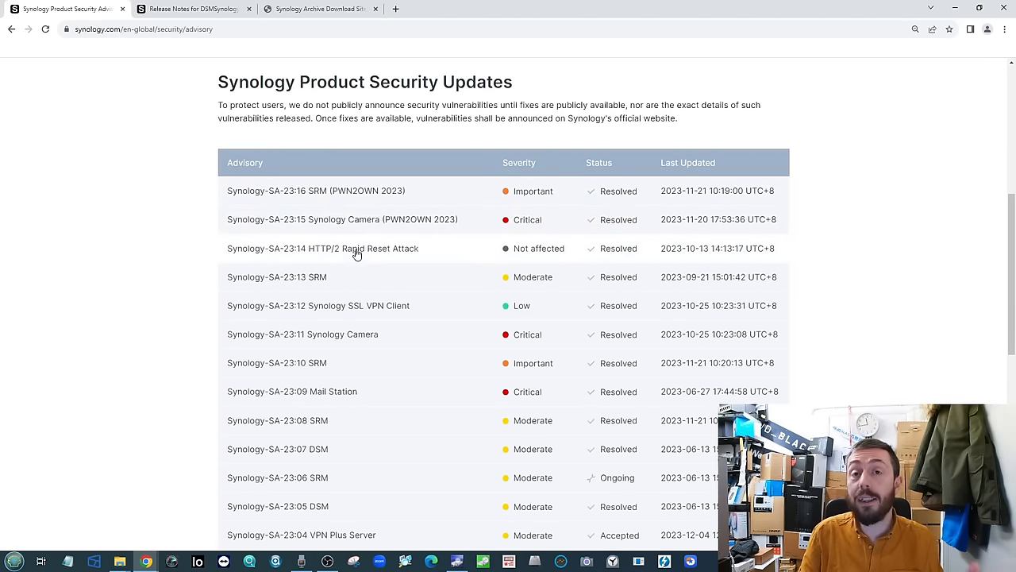
{"action": "scroll", "scroll_direction": "down", "scroll_amount": 3}
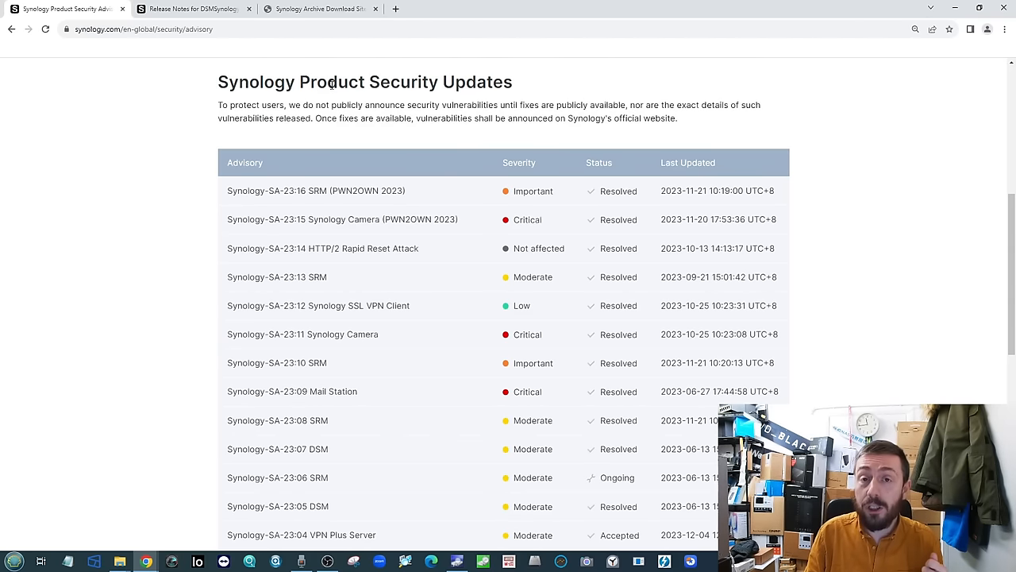
{"action": "scroll", "scroll_direction": "down", "scroll_amount": 3}
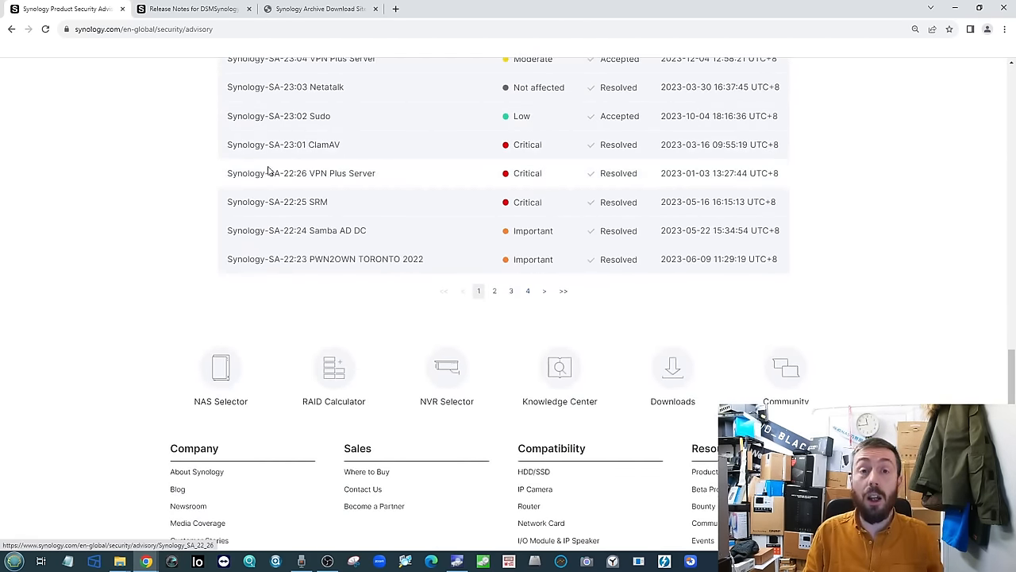
{"action": "scroll", "scroll_direction": "up", "scroll_amount": 3}
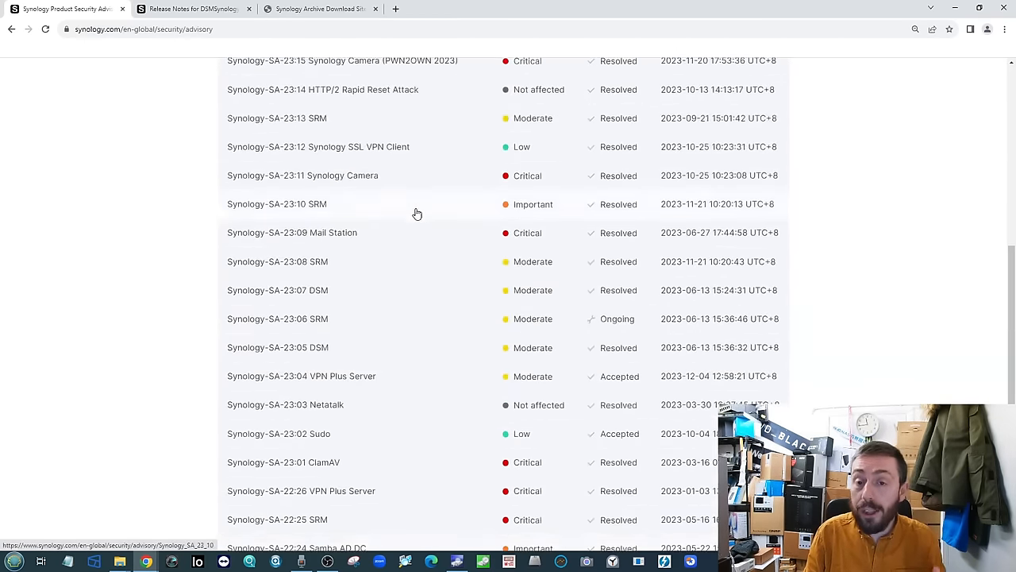
{"action": "scroll", "scroll_direction": "up", "scroll_amount": 3}
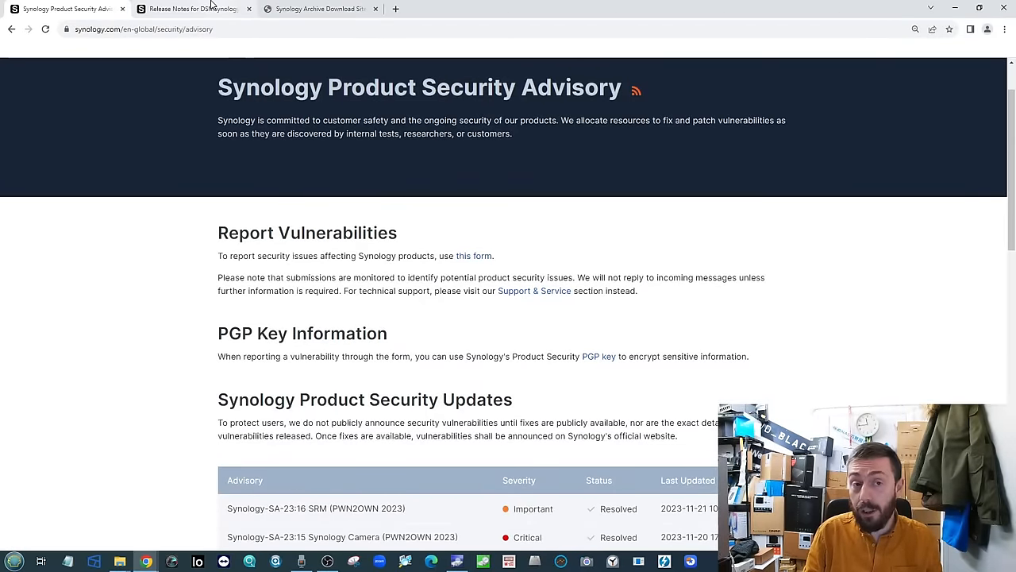
{"action": "left_click", "coordinate": [190, 9]}
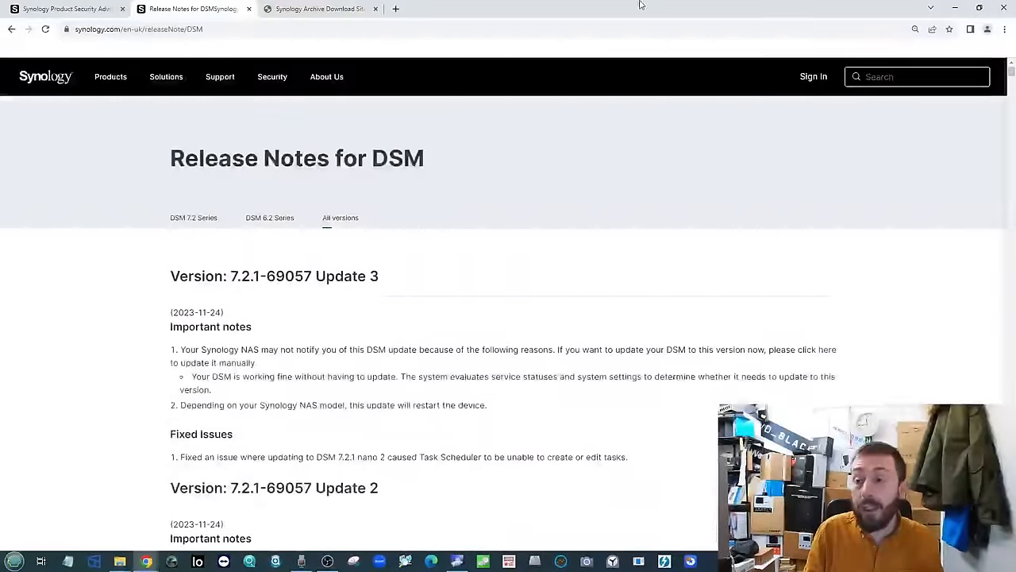
- Open Synology Archive's DSM folder and scroll its versions from 7.2.1 back to 6.2.4
{"action": "left_click", "coordinate": [318, 8]}
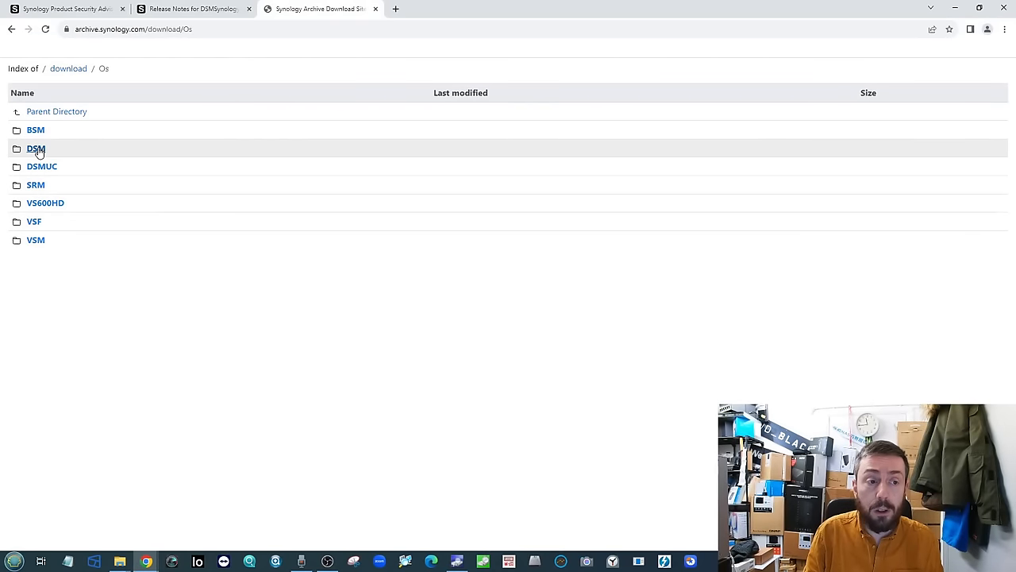
{"action": "left_click", "coordinate": [37, 148]}
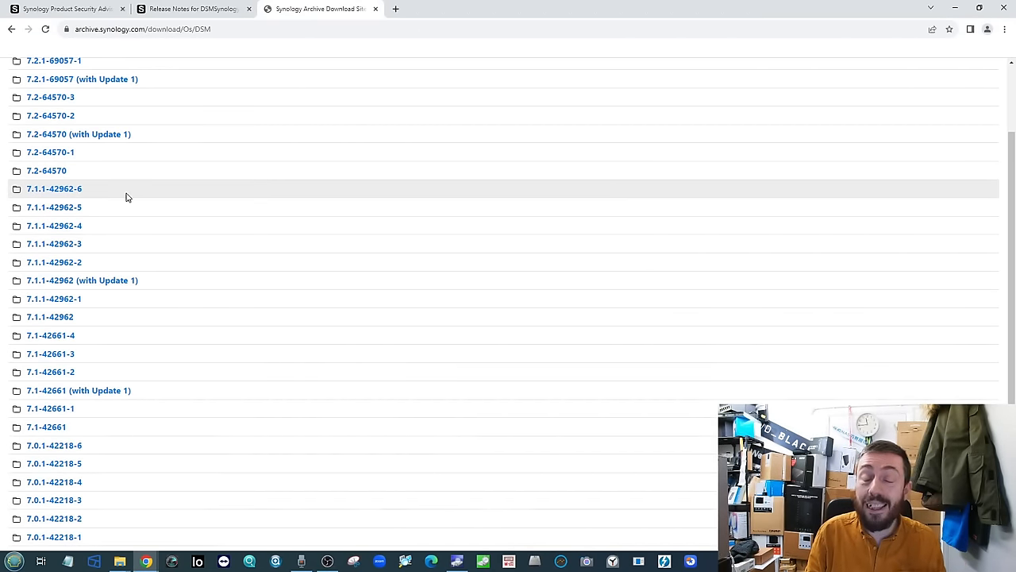
{"action": "scroll", "scroll_direction": "down", "scroll_amount": 3}
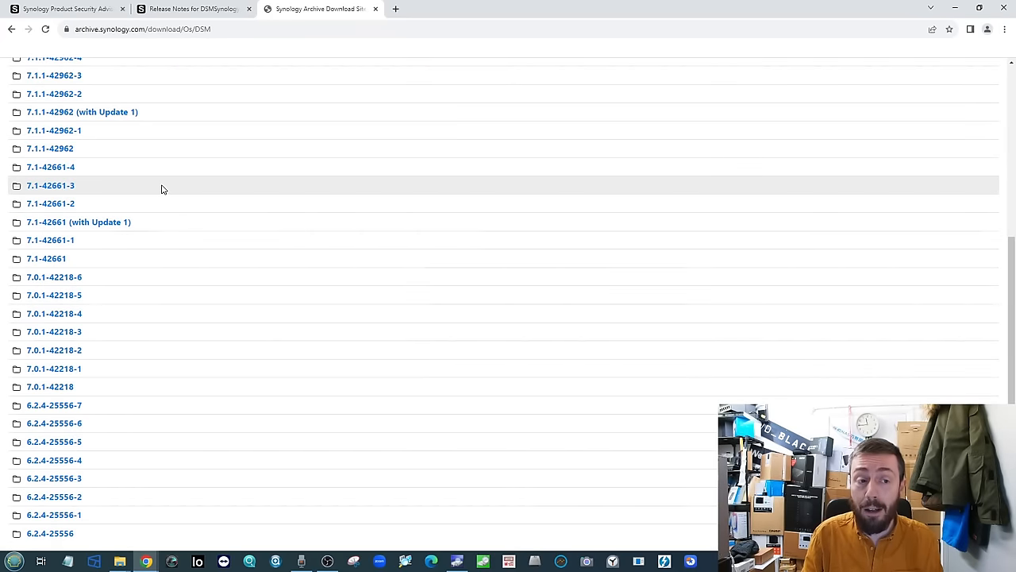
{"action": "mouse_move", "coordinate": [54, 405]}
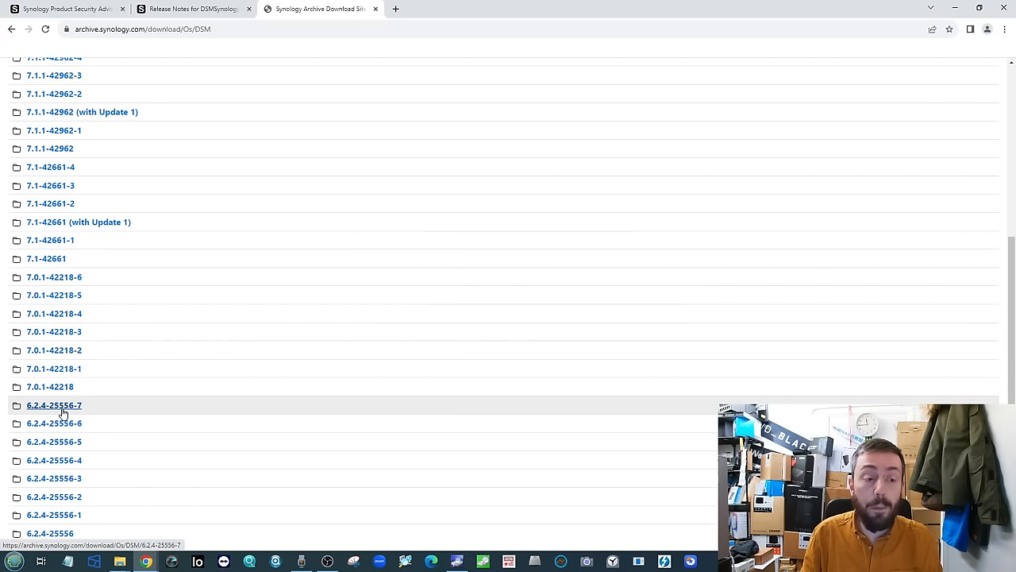
{"action": "mouse_move", "coordinate": [91, 413]}
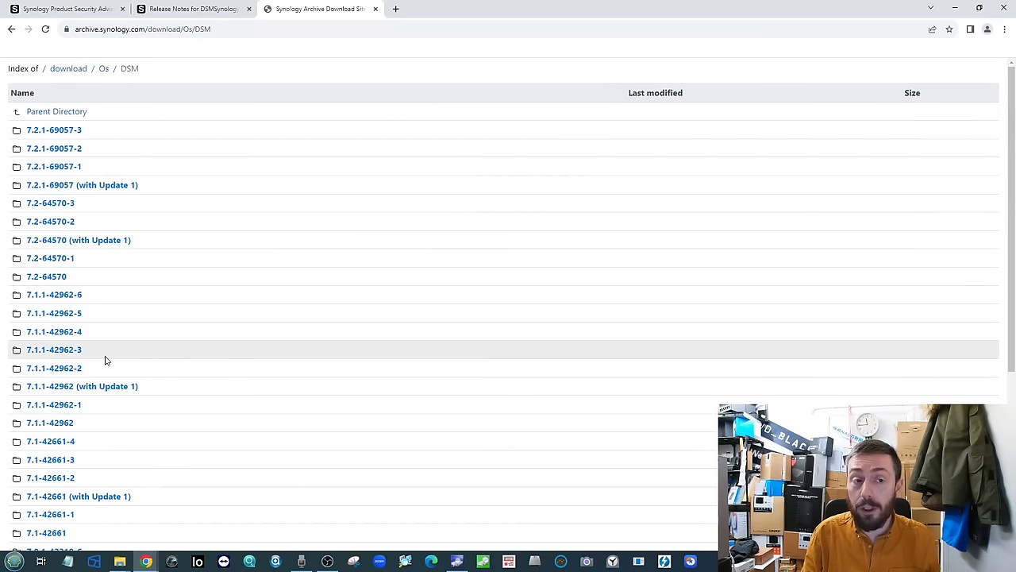
{"action": "mouse_move", "coordinate": [54, 129]}
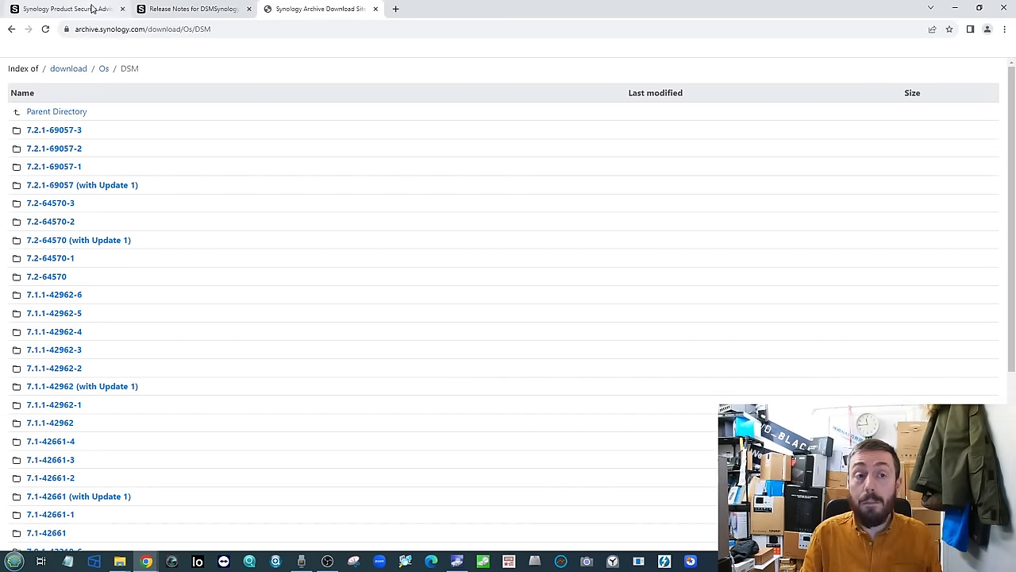
- Switch to the Synology Product Security Advisory tab showing its security updates list
{"action": "left_click", "coordinate": [60, 8]}
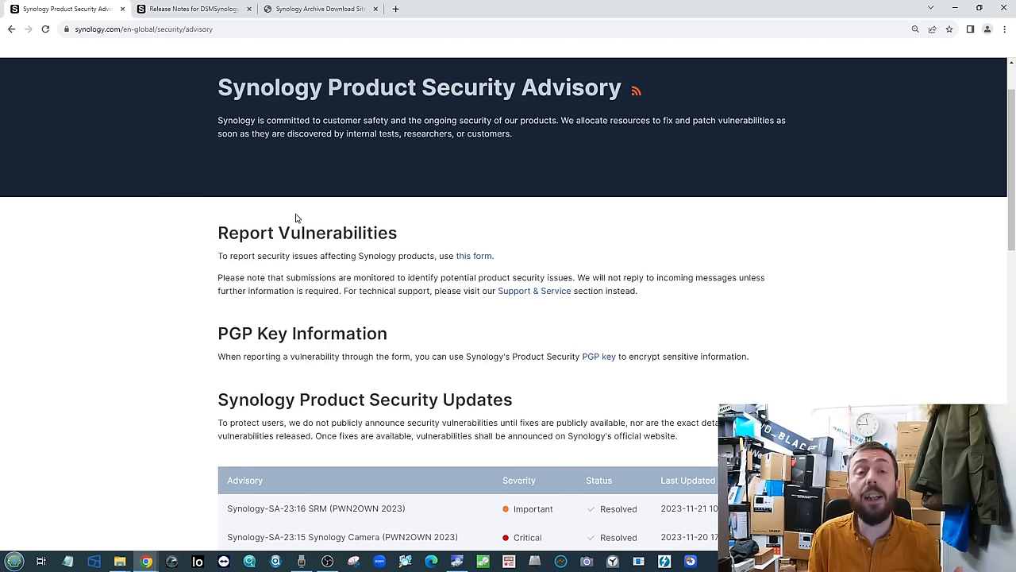
{"action": "mouse_move", "coordinate": [277, 197]}
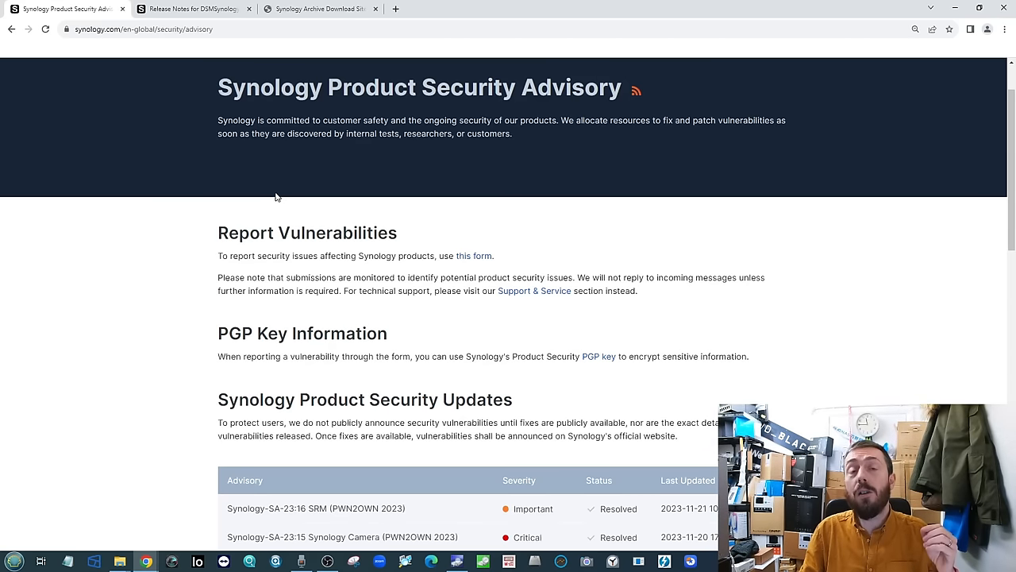
{"action": "mouse_move", "coordinate": [287, 185]}
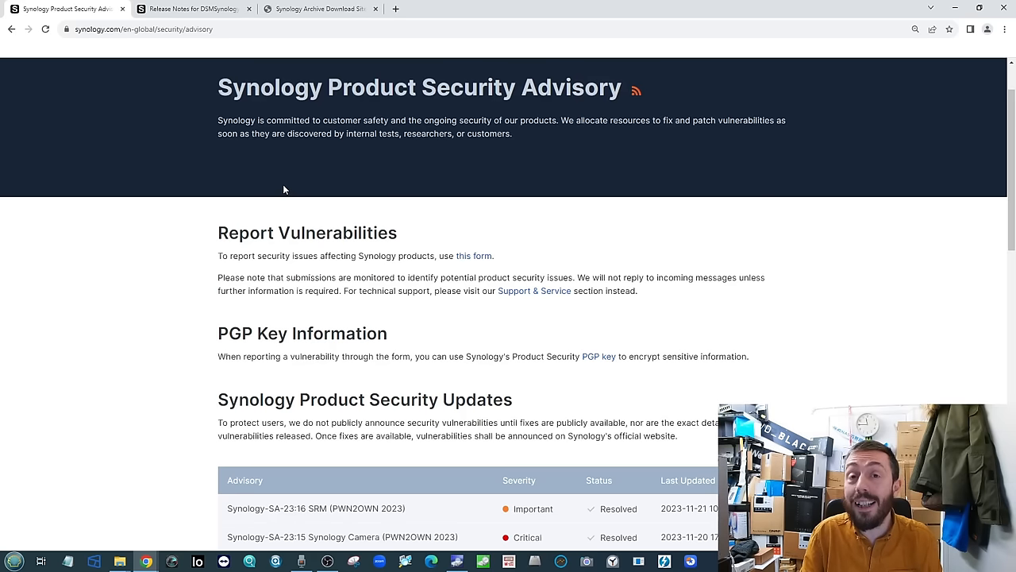
{"action": "mouse_move", "coordinate": [284, 165]}
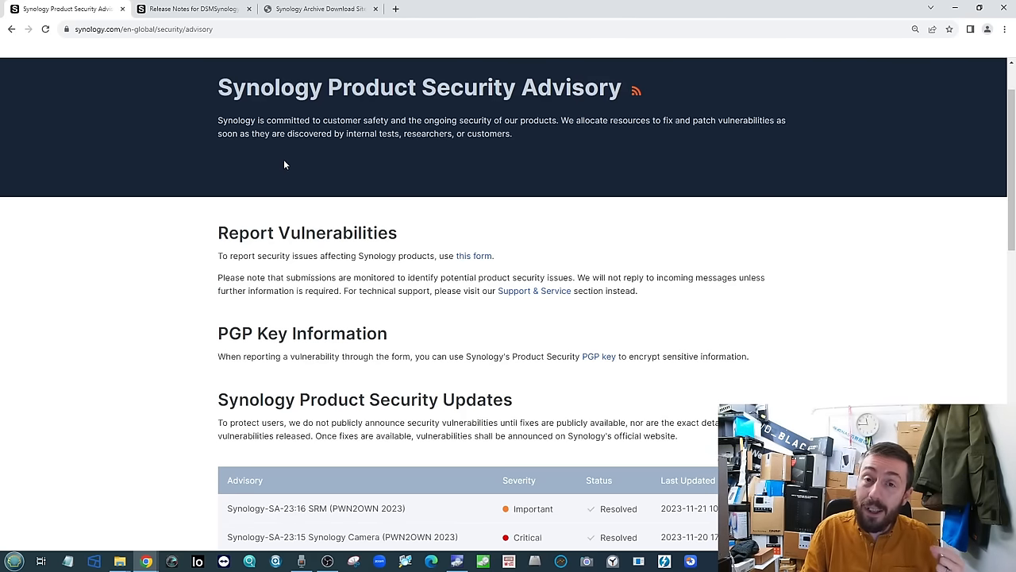
{"action": "mouse_move", "coordinate": [280, 163]}
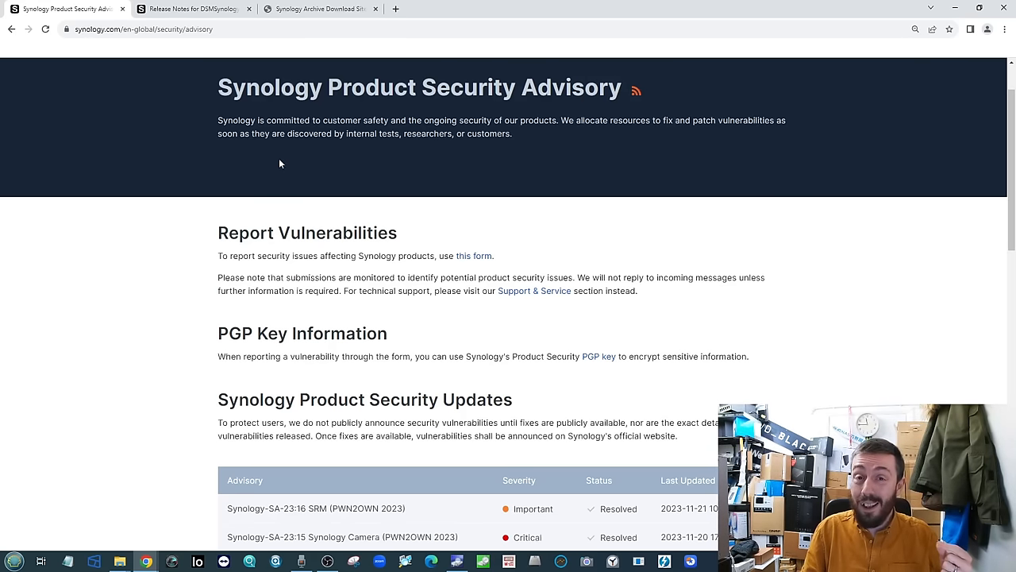
{"action": "mouse_move", "coordinate": [275, 177]}
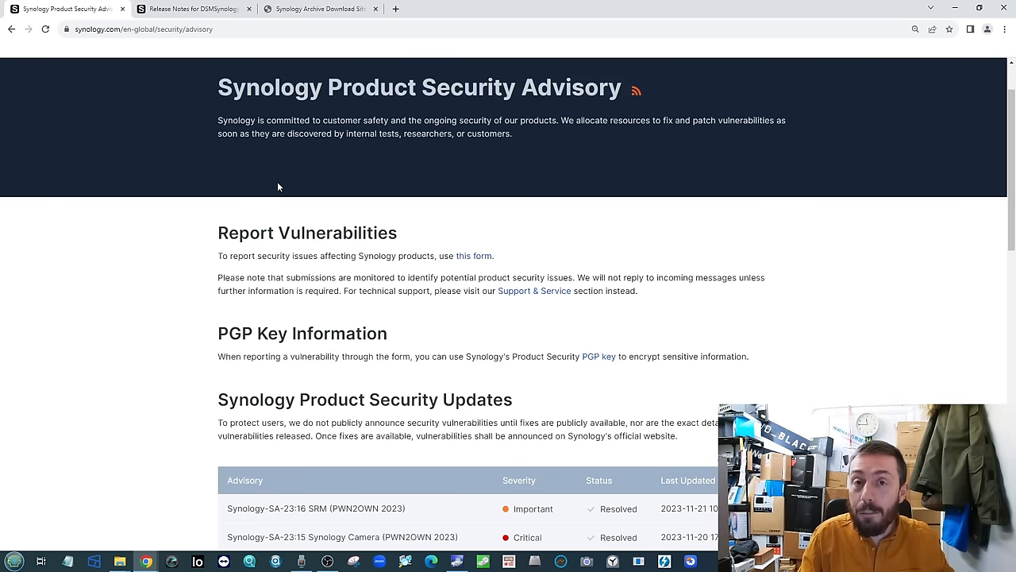
{"action": "mouse_move", "coordinate": [300, 225]}
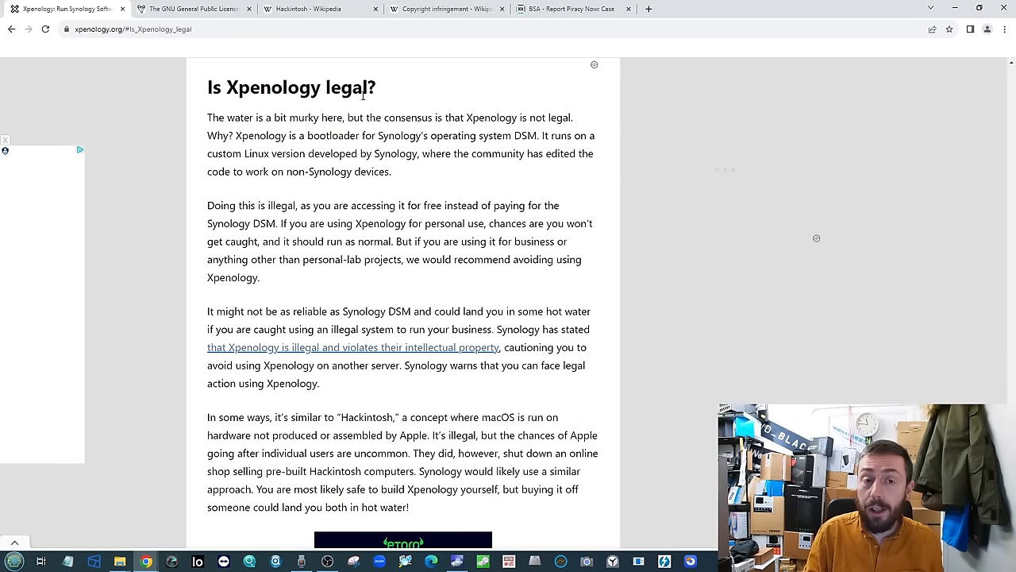
- Glance at the GNU GPL page, then scroll Xpenology.org to 'Is Xpenology legal?'
{"action": "left_click", "coordinate": [190, 9]}
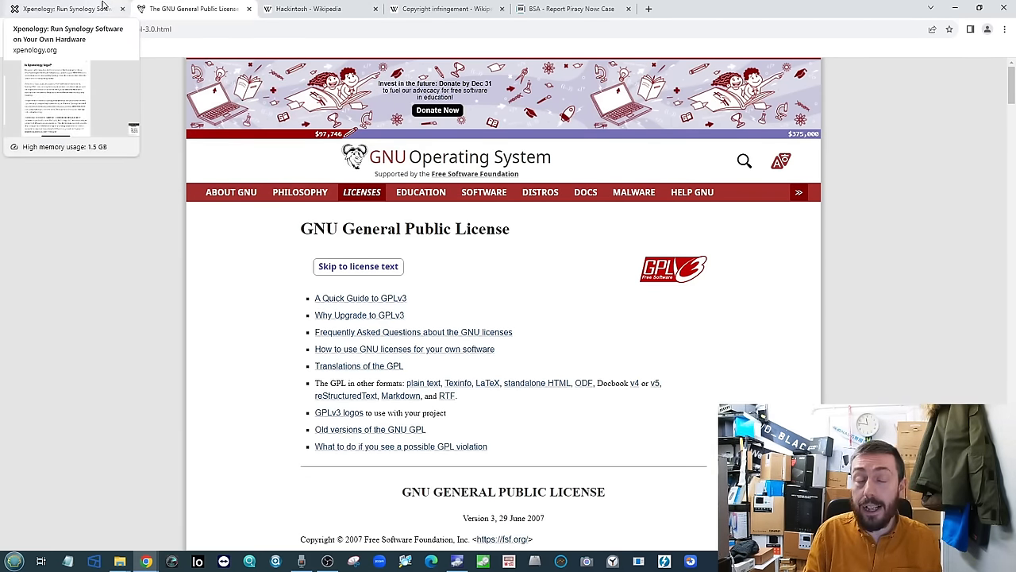
{"action": "left_click", "coordinate": [60, 9]}
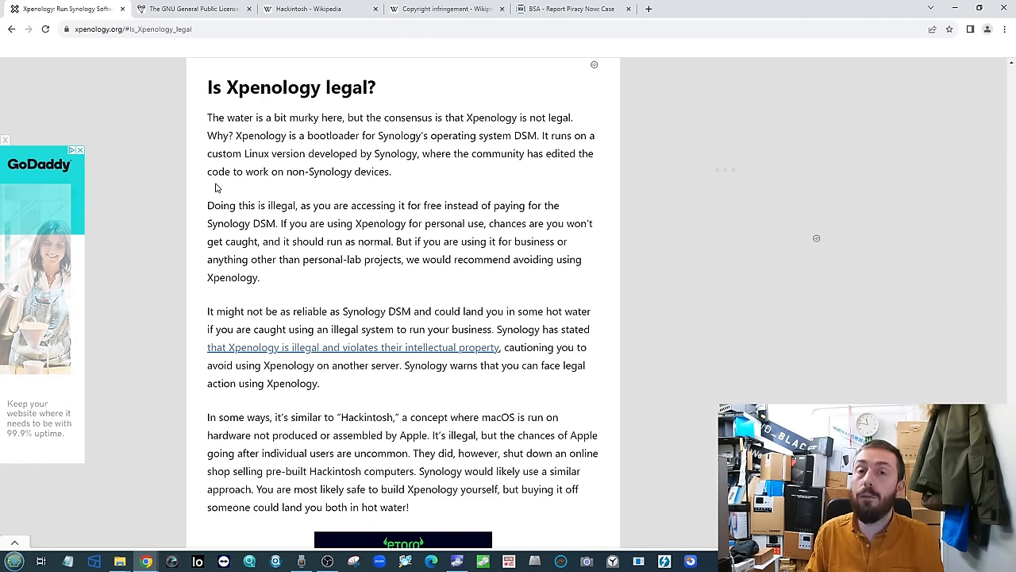
{"action": "scroll", "scroll_direction": "down", "scroll_amount": 3}
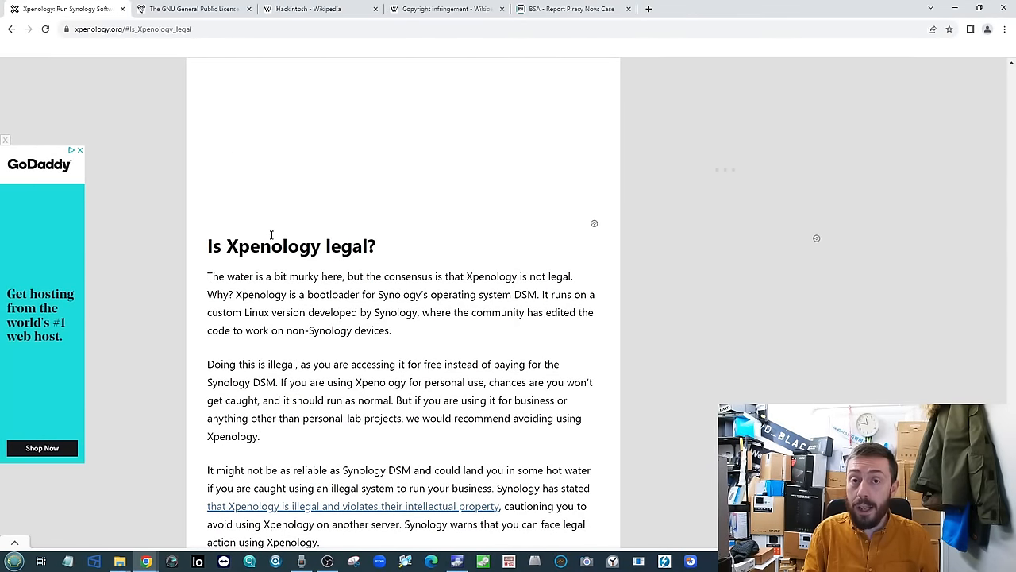
{"action": "scroll", "scroll_direction": "down", "scroll_amount": 3}
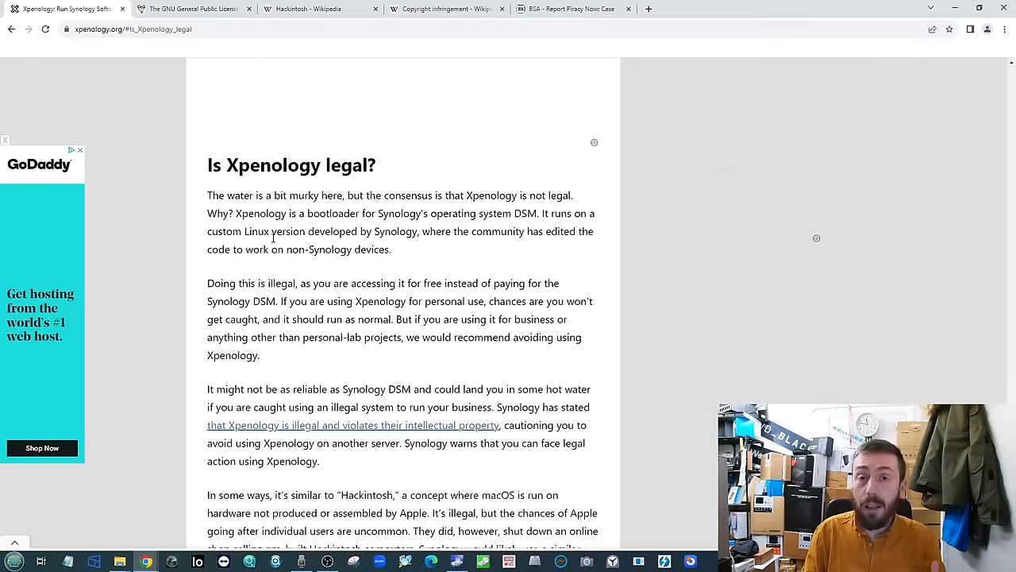
{"action": "scroll", "scroll_direction": "down", "scroll_amount": 3}
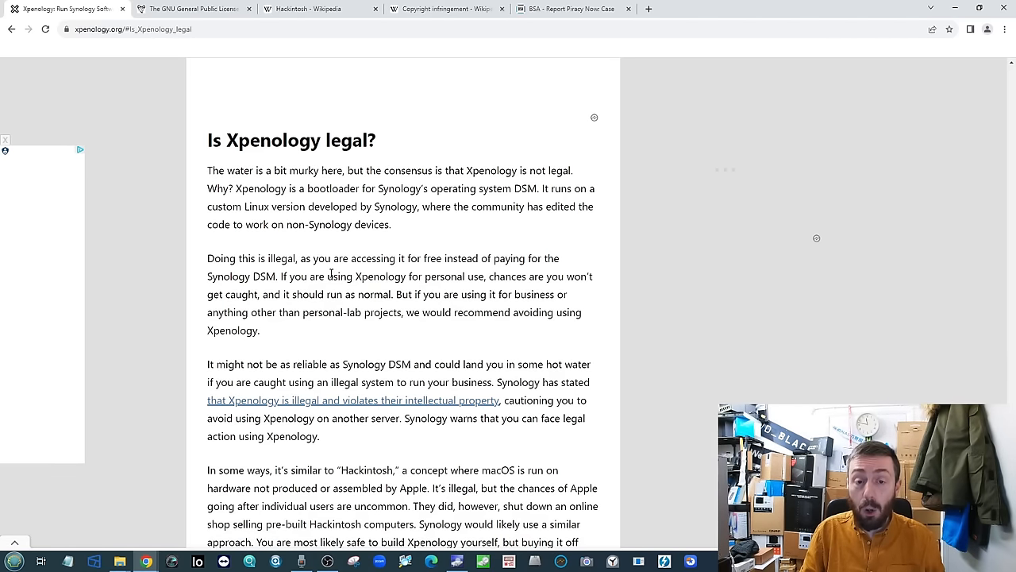
{"action": "mouse_move", "coordinate": [356, 227]}
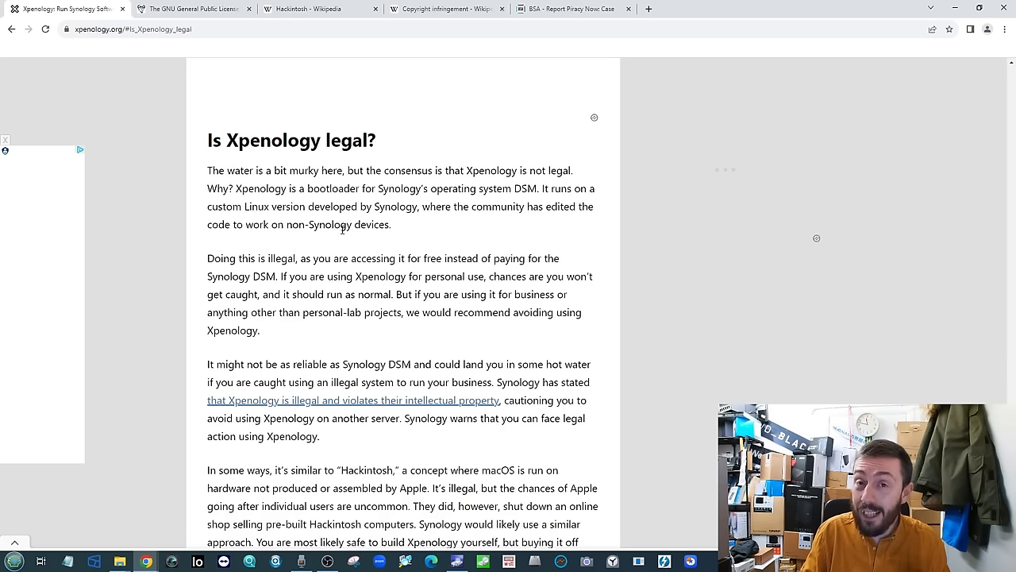
- View the Hackintosh Wikipedia article, then switch to the Copyright infringement article
{"action": "left_click", "coordinate": [306, 9]}
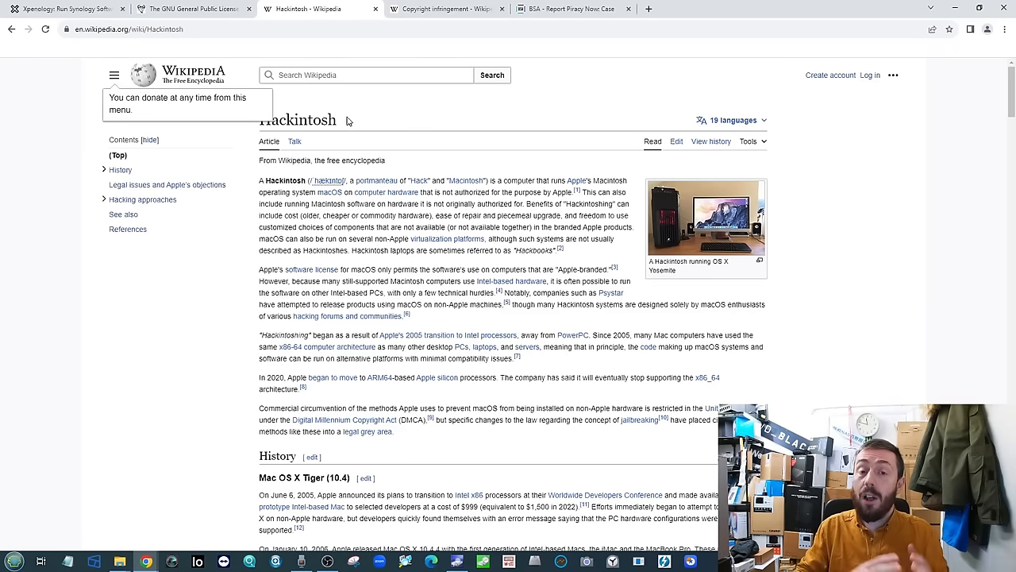
{"action": "mouse_move", "coordinate": [347, 143]}
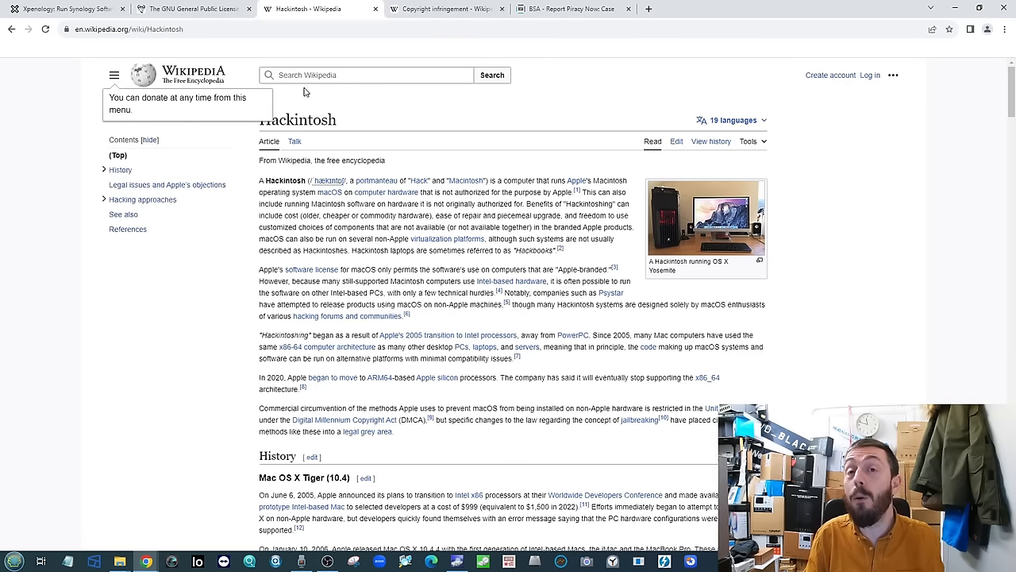
{"action": "left_click", "coordinate": [445, 8]}
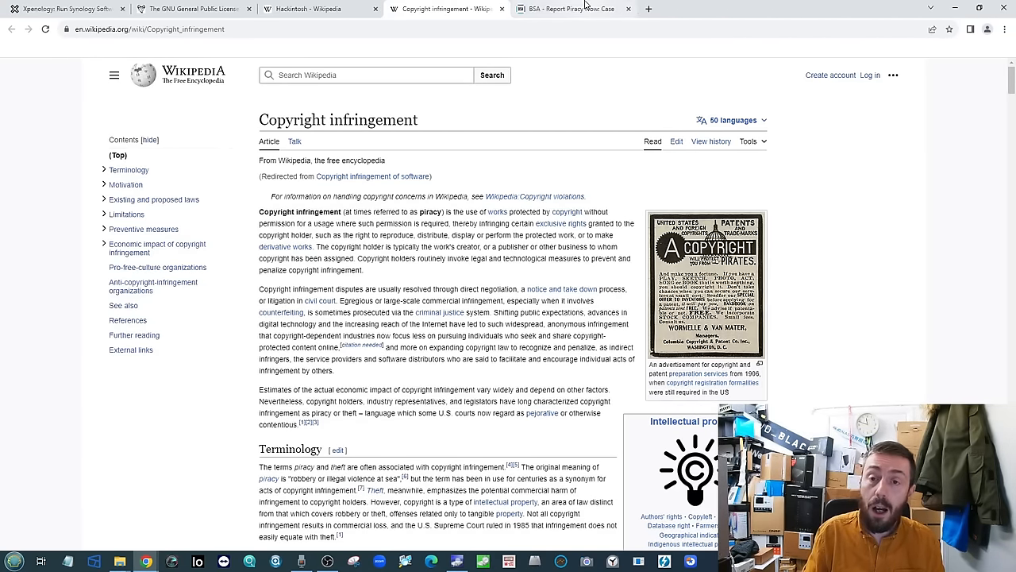
- Switch to the BSA 'Report Piracy Now' tab with the unlicensed-software report form
{"action": "left_click", "coordinate": [565, 9]}
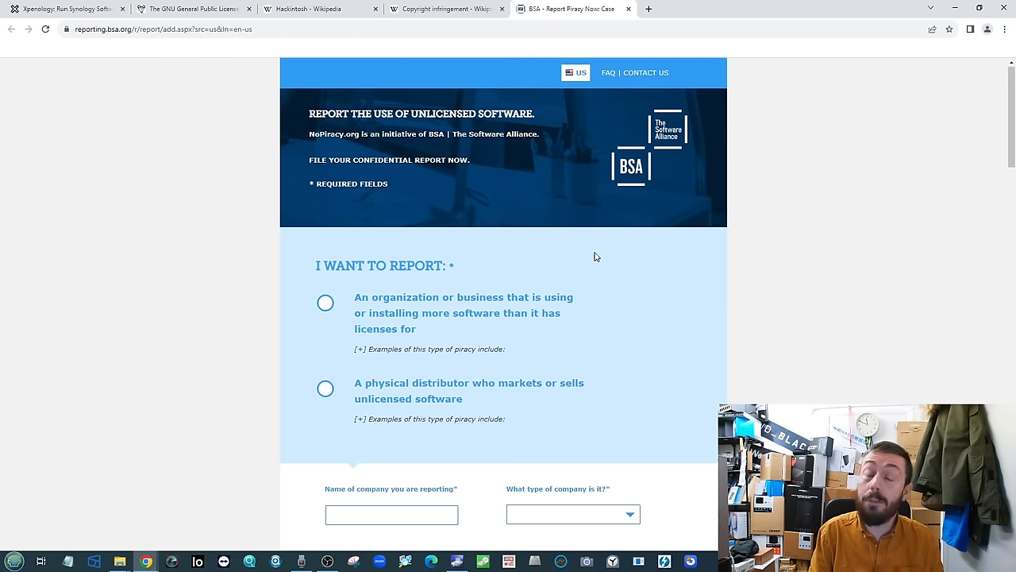
{"action": "mouse_move", "coordinate": [872, 197]}
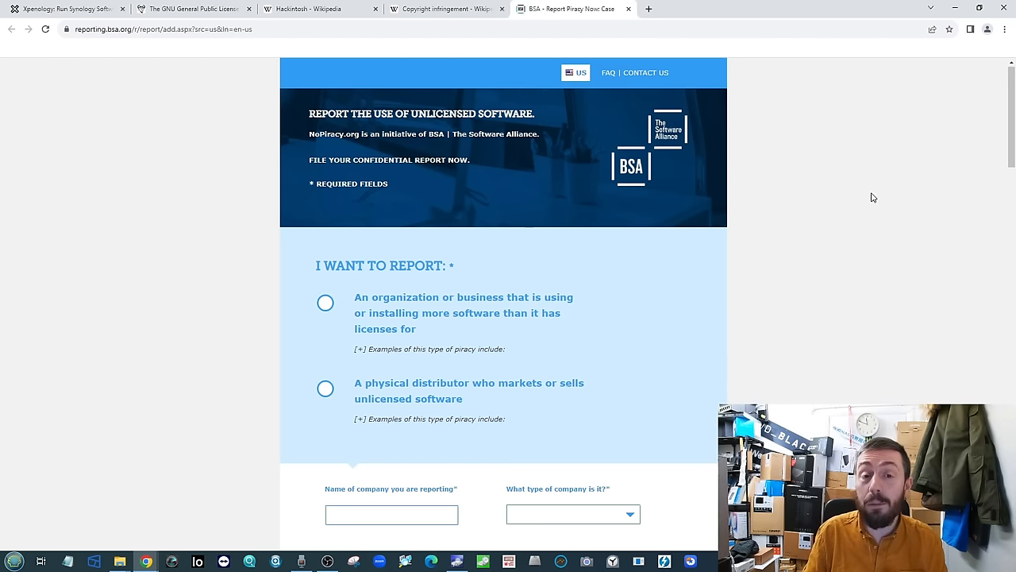
{"action": "mouse_move", "coordinate": [599, 163]}
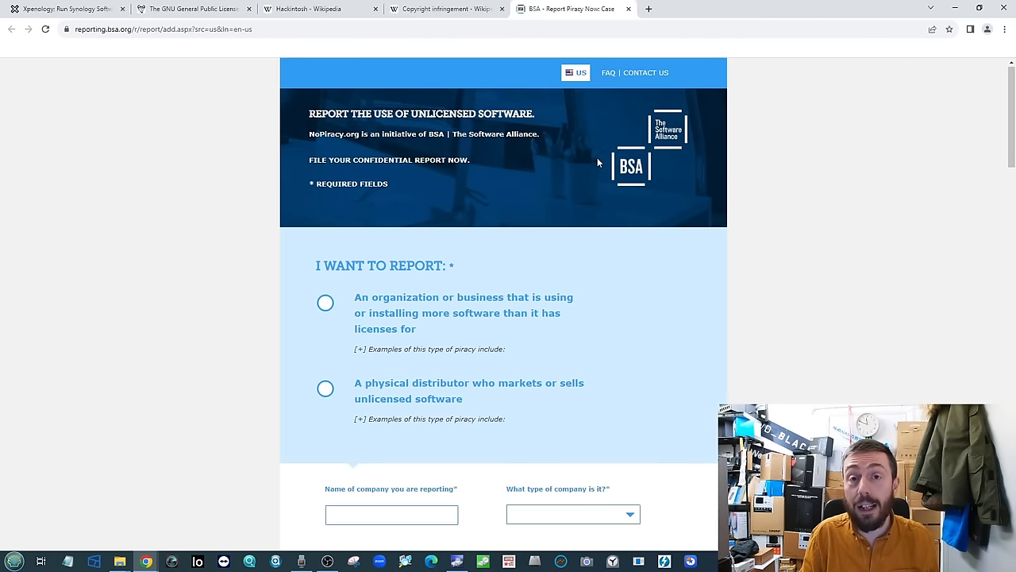
{"action": "mouse_move", "coordinate": [354, 205]}
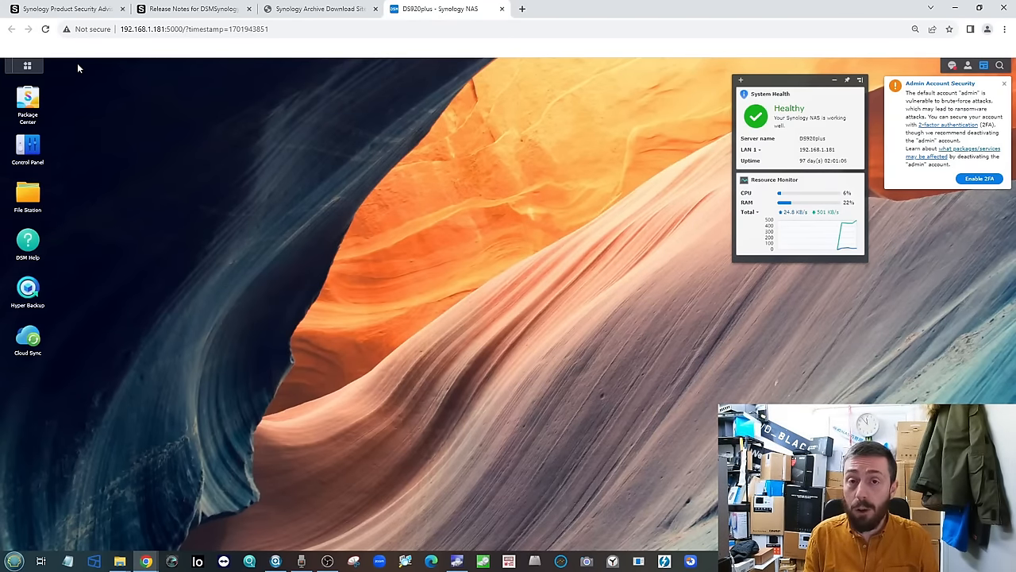
{"action": "mouse_move", "coordinate": [277, 128]}
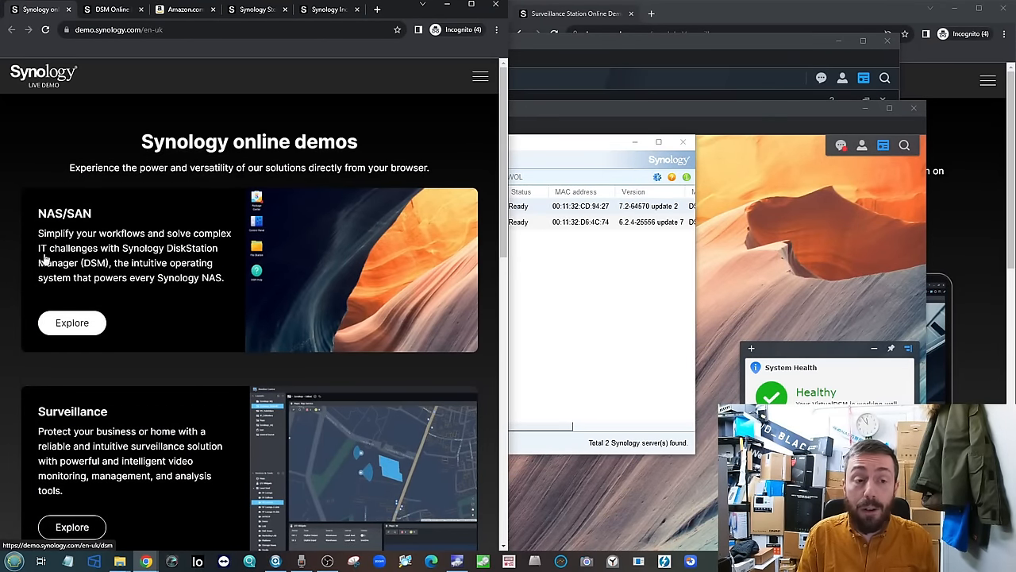
- Scroll the Synology Live Demo page and open the DSM 7.2 online demo
{"action": "scroll", "scroll_direction": "down", "scroll_amount": 3}
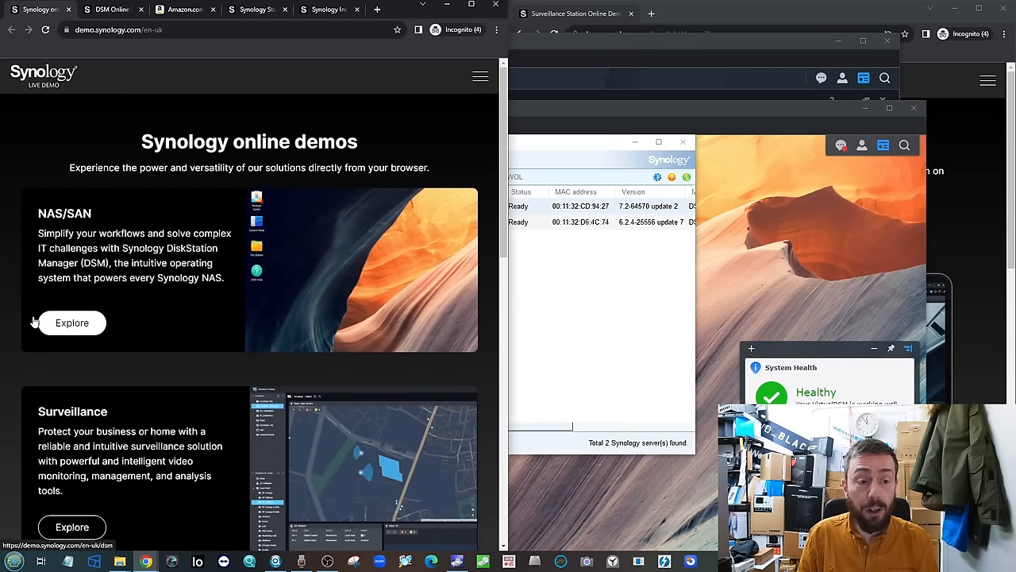
{"action": "left_click", "coordinate": [72, 322]}
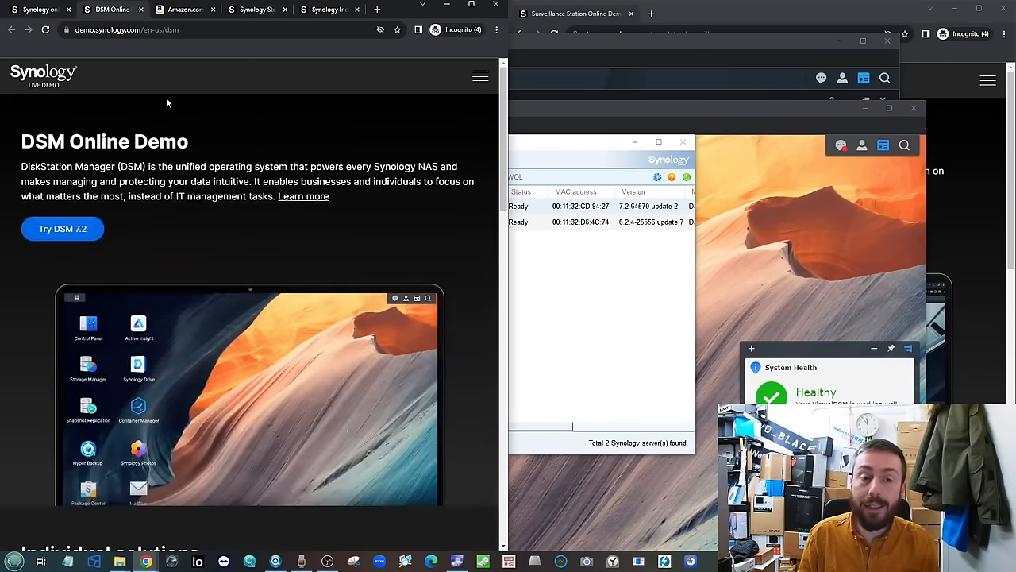
{"action": "mouse_move", "coordinate": [712, 14]}
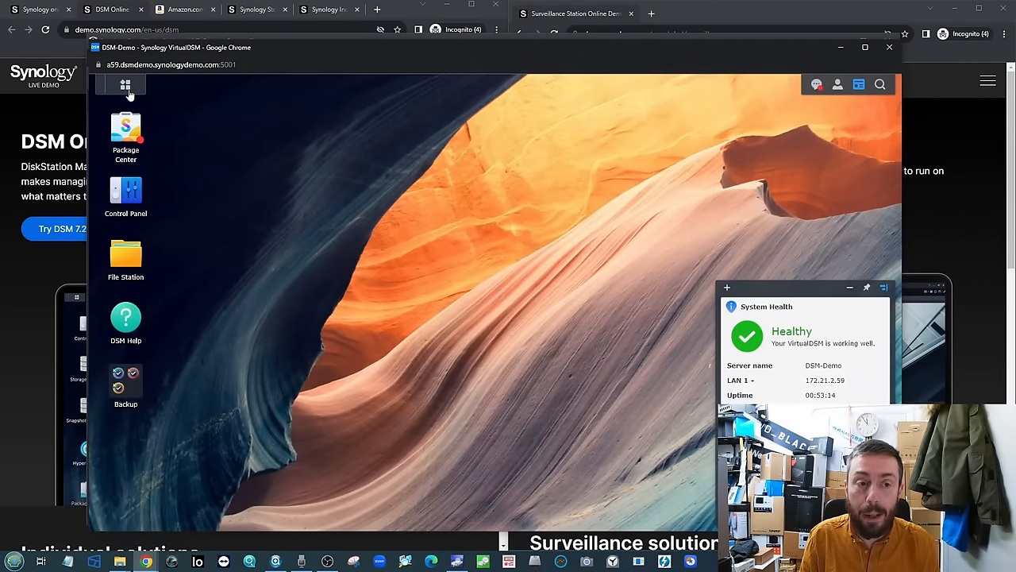
{"action": "left_click", "coordinate": [125, 85]}
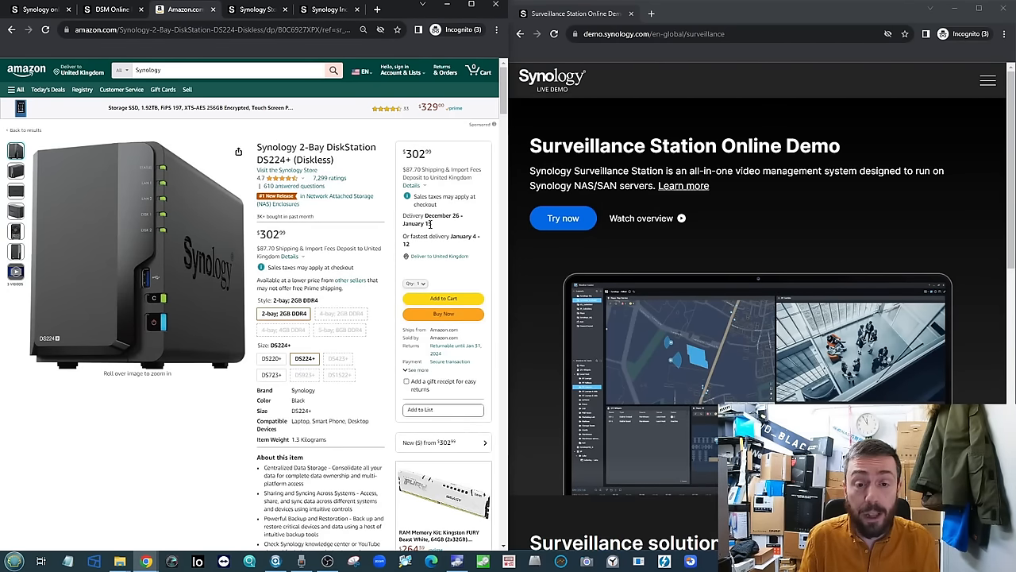
{"action": "mouse_move", "coordinate": [447, 247]}
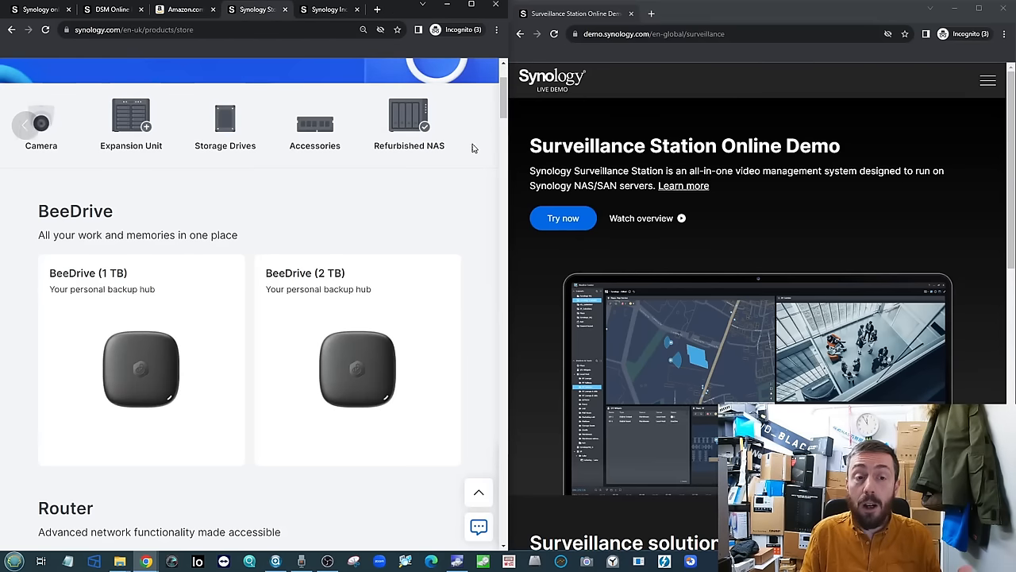
- Scroll through the Synology Store's router and camera listings
{"action": "scroll", "scroll_direction": "up", "scroll_amount": 3}
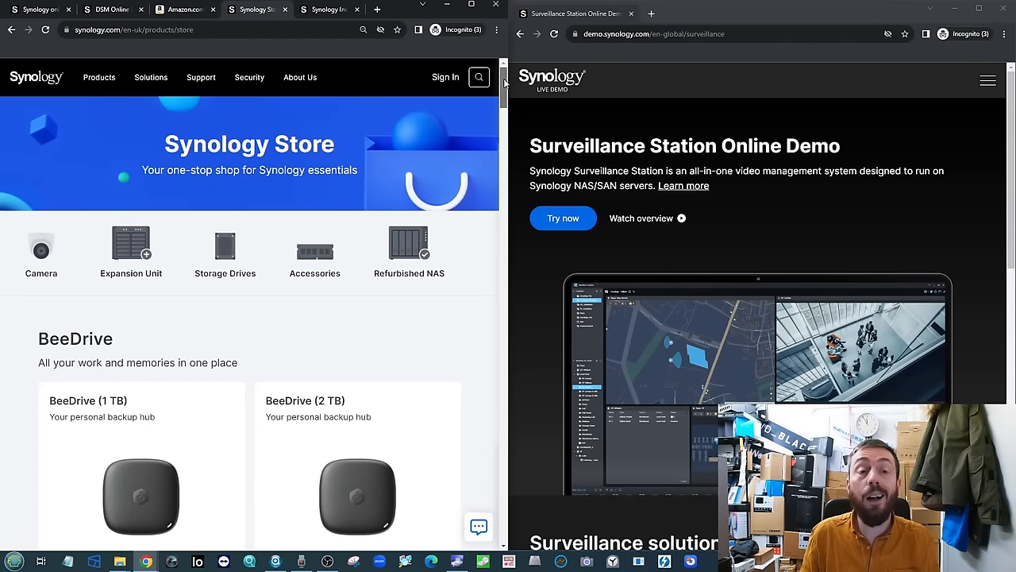
{"action": "scroll", "scroll_direction": "down", "scroll_amount": 3}
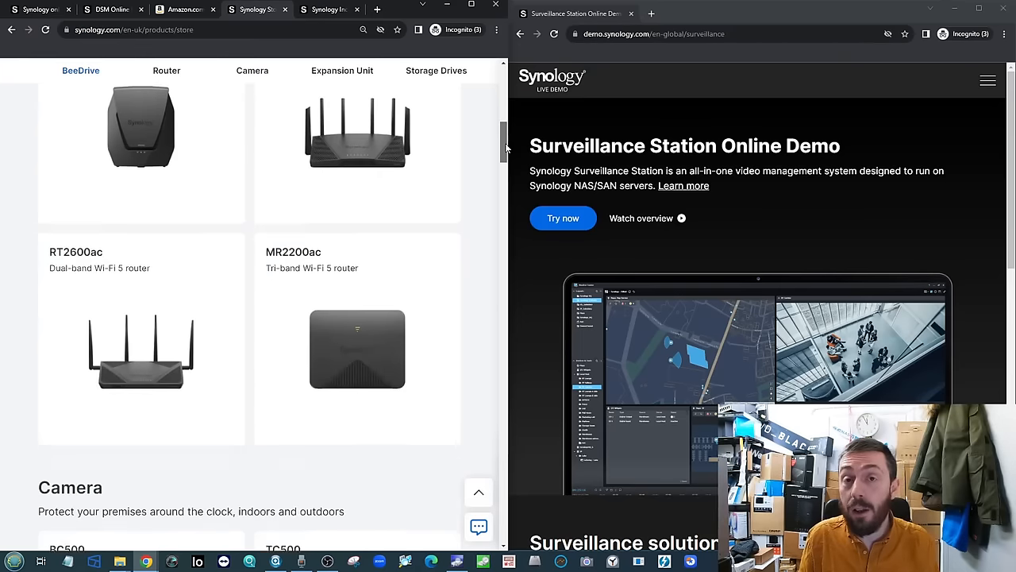
{"action": "scroll", "scroll_direction": "down", "scroll_amount": 3}
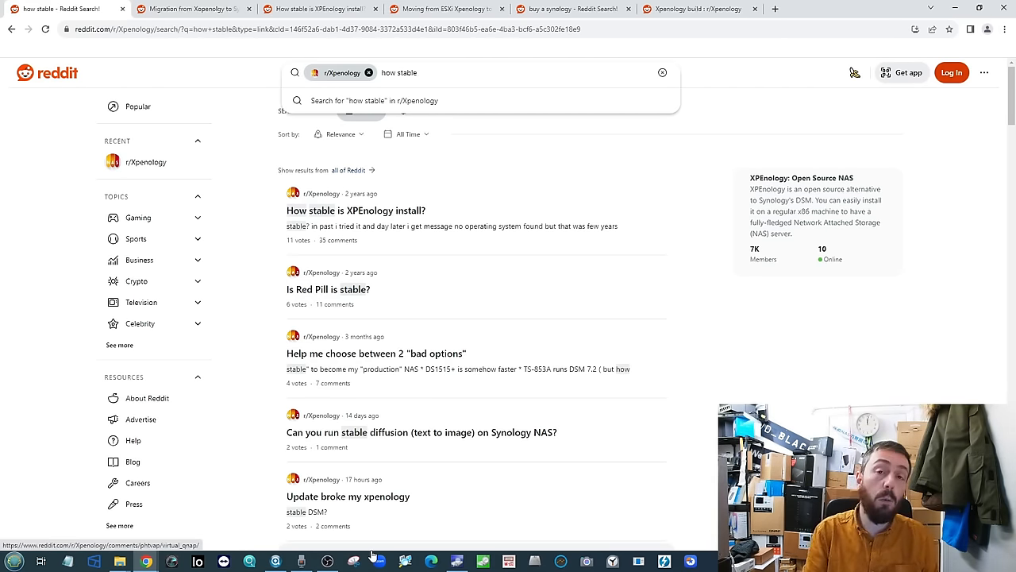
{"action": "mouse_move", "coordinate": [445, 390]}
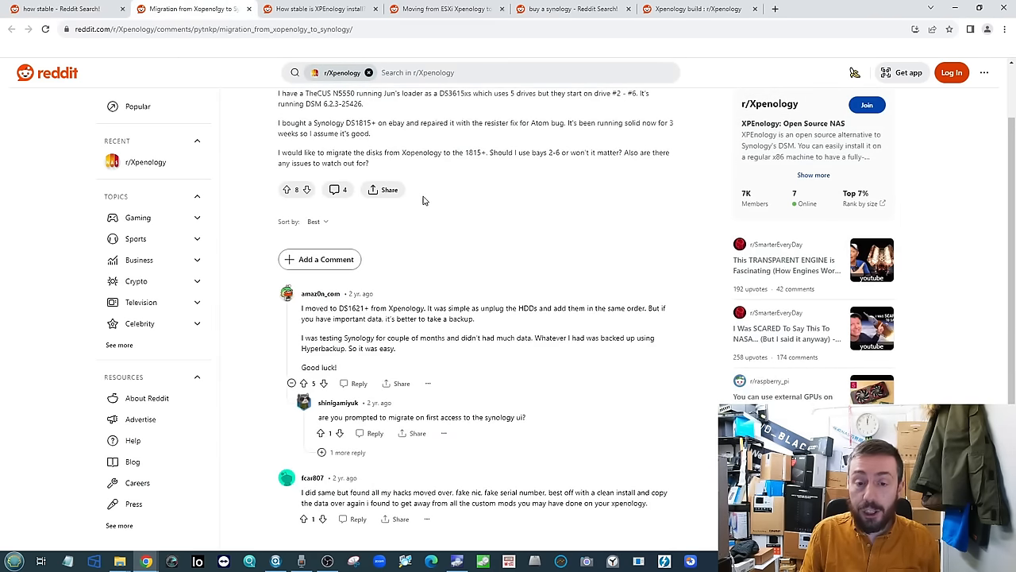
{"action": "mouse_move", "coordinate": [390, 367]}
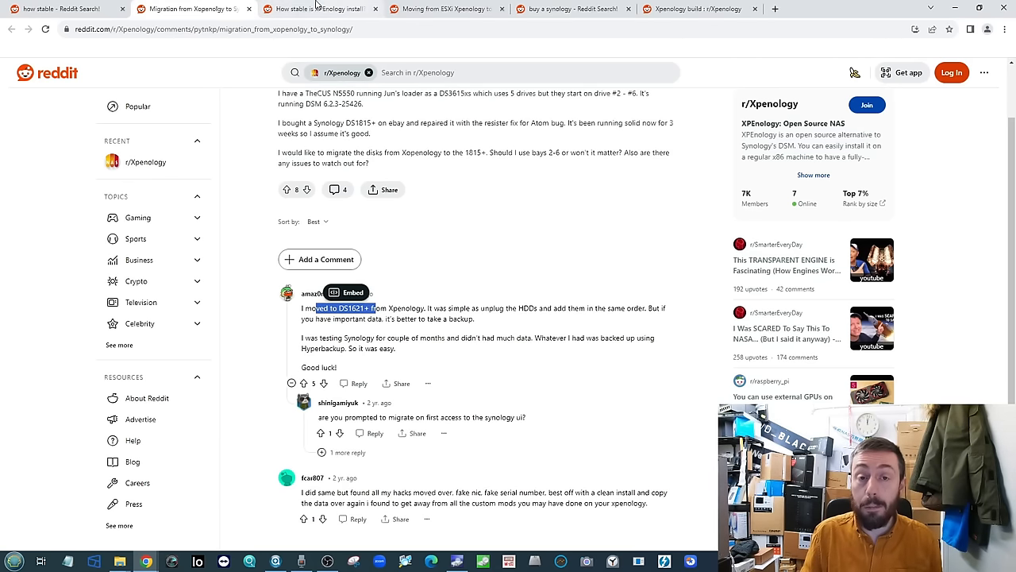
- Read the 'How stable is XPEnology install?' thread, then open the Moving from ESXi post
{"action": "left_click", "coordinate": [314, 9]}
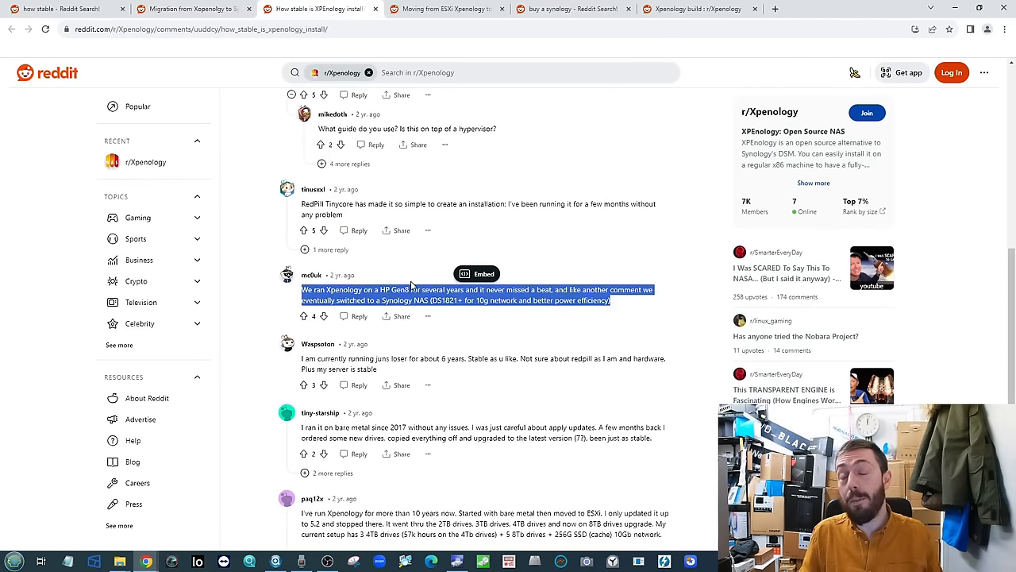
{"action": "scroll", "scroll_direction": "down", "scroll_amount": 3}
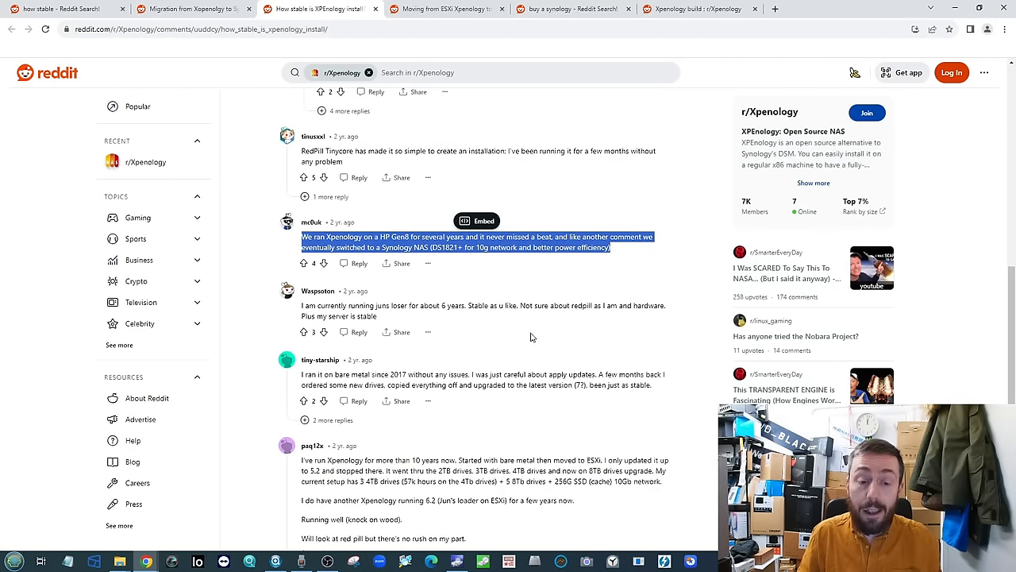
{"action": "scroll", "scroll_direction": "up", "scroll_amount": 3}
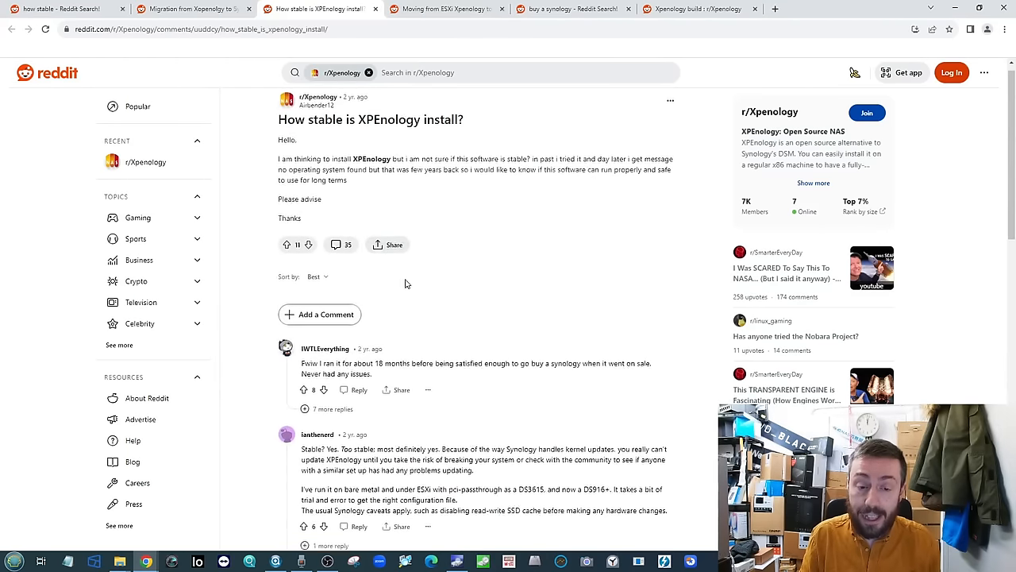
{"action": "left_click", "coordinate": [444, 8]}
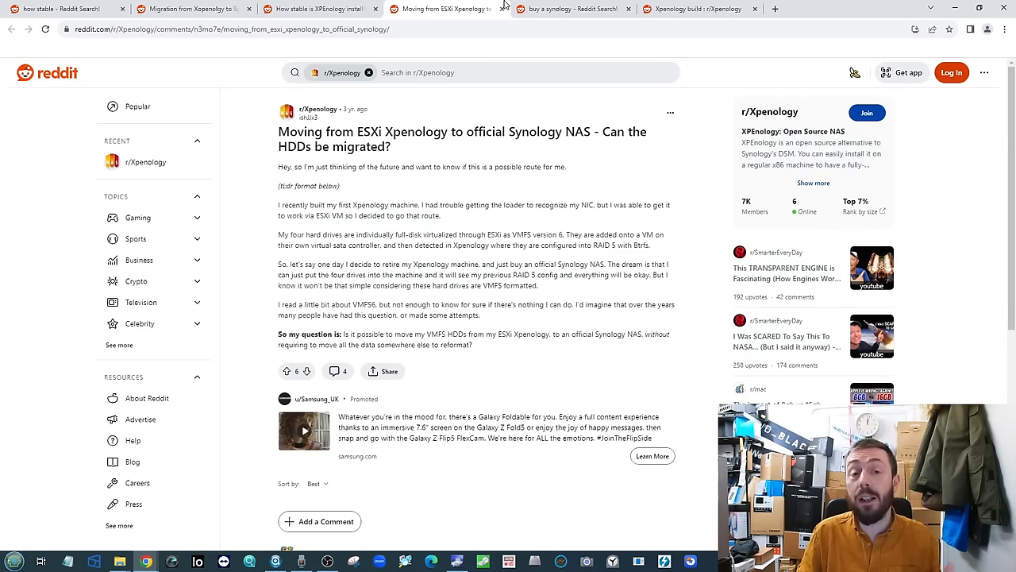
- View the 'buy a synology' Reddit search results, then return to the NAS Compares homepage
{"action": "left_click", "coordinate": [572, 9]}
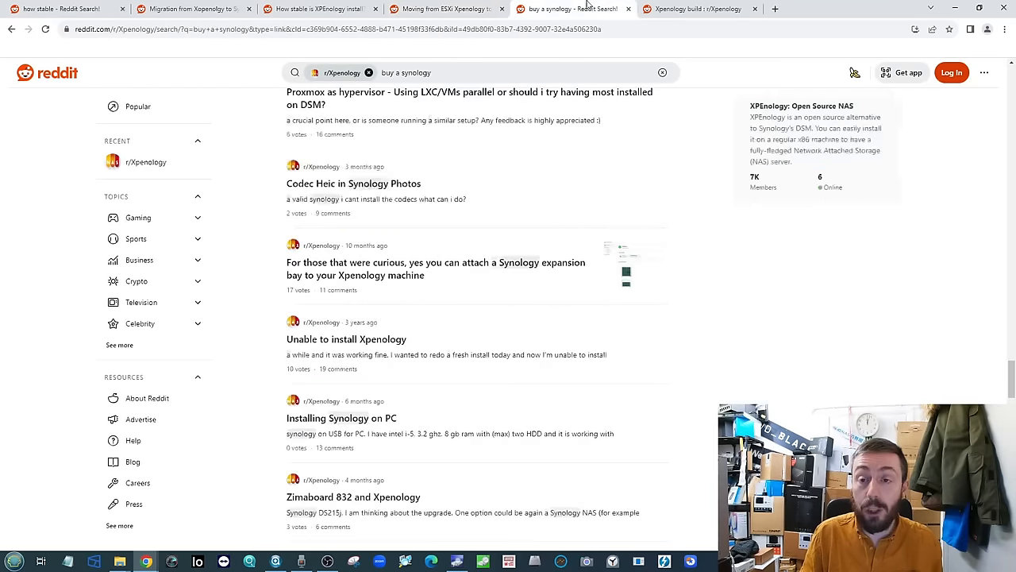
{"action": "left_click", "coordinate": [694, 8]}
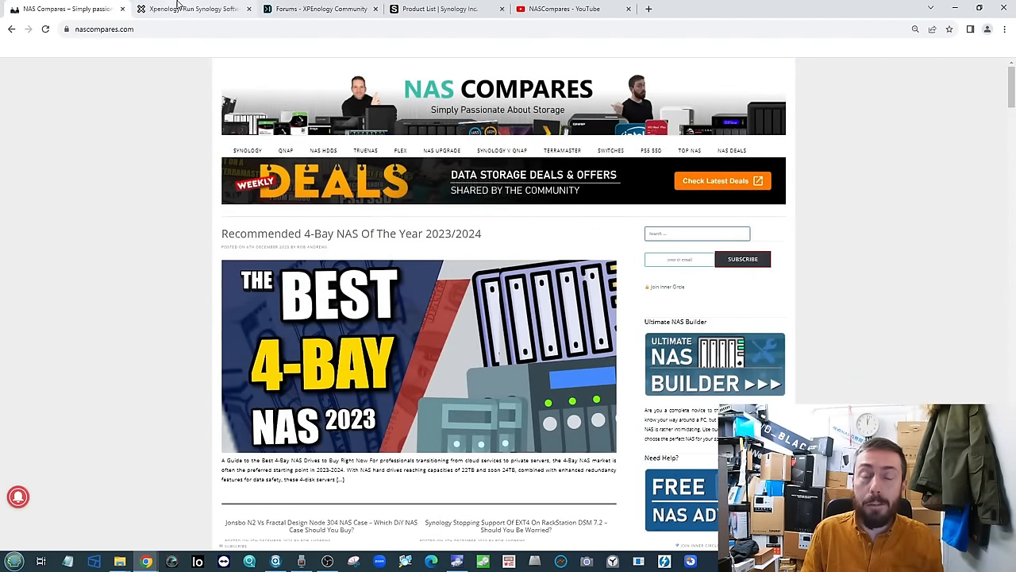
{"action": "mouse_move", "coordinate": [190, 9]}
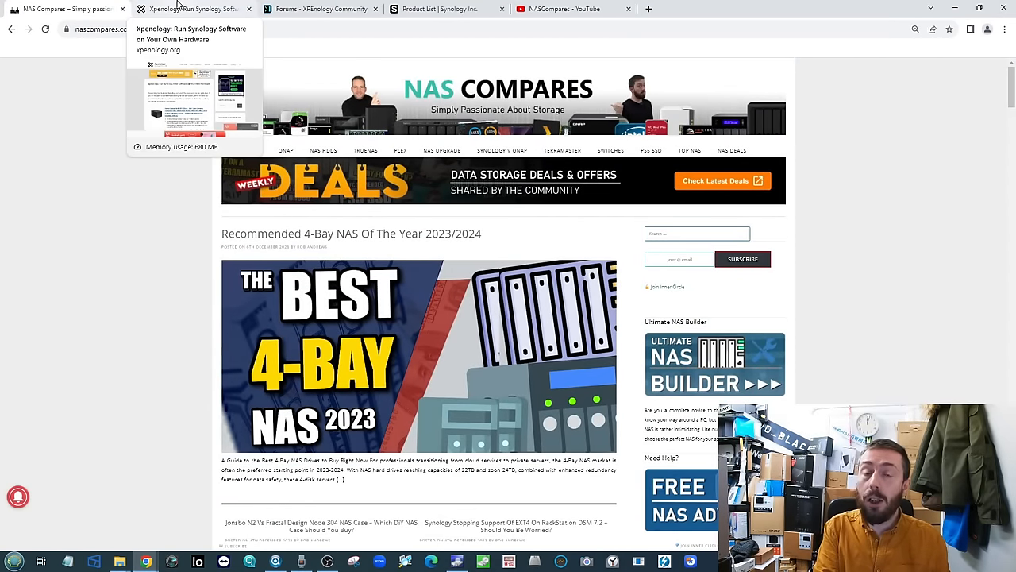